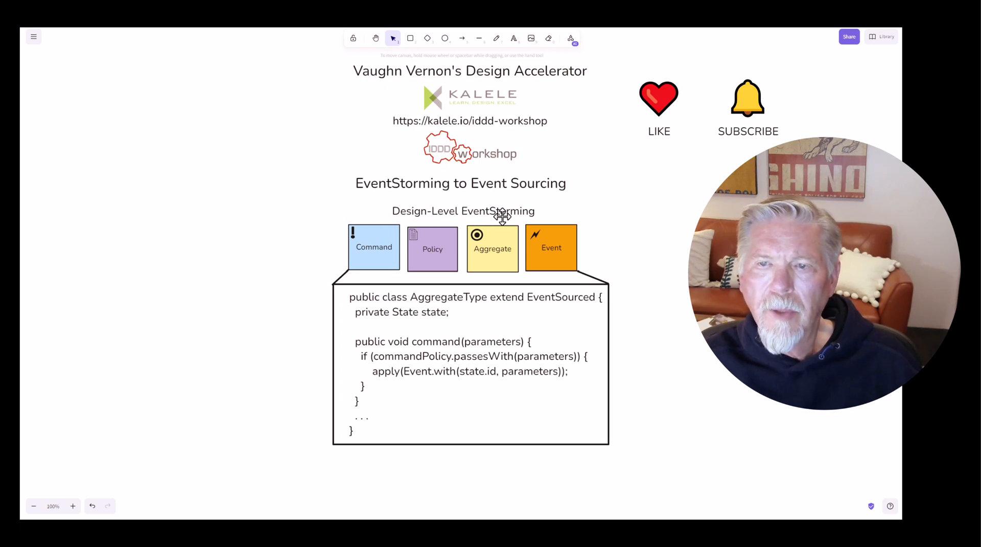
mouse_move(666, 285)
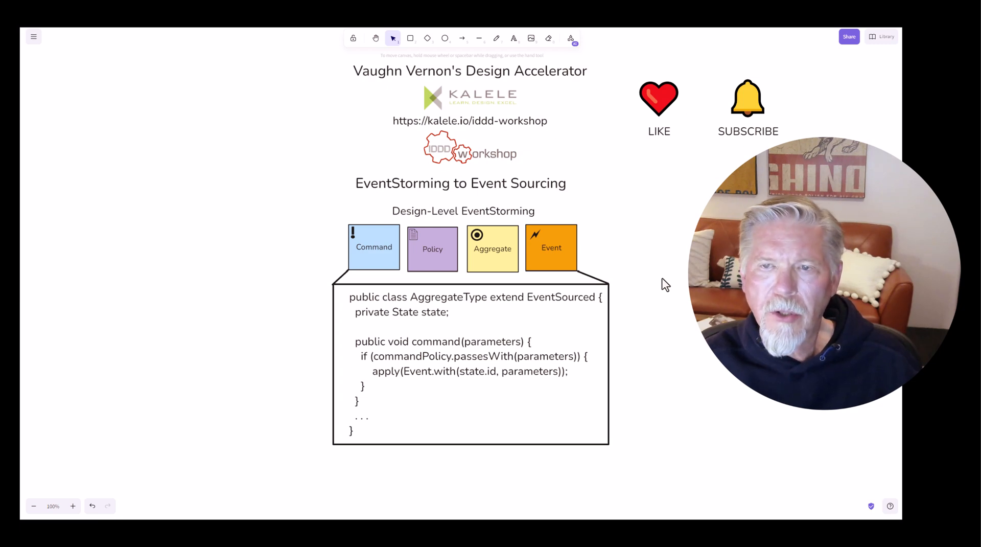
mouse_move(635, 281)
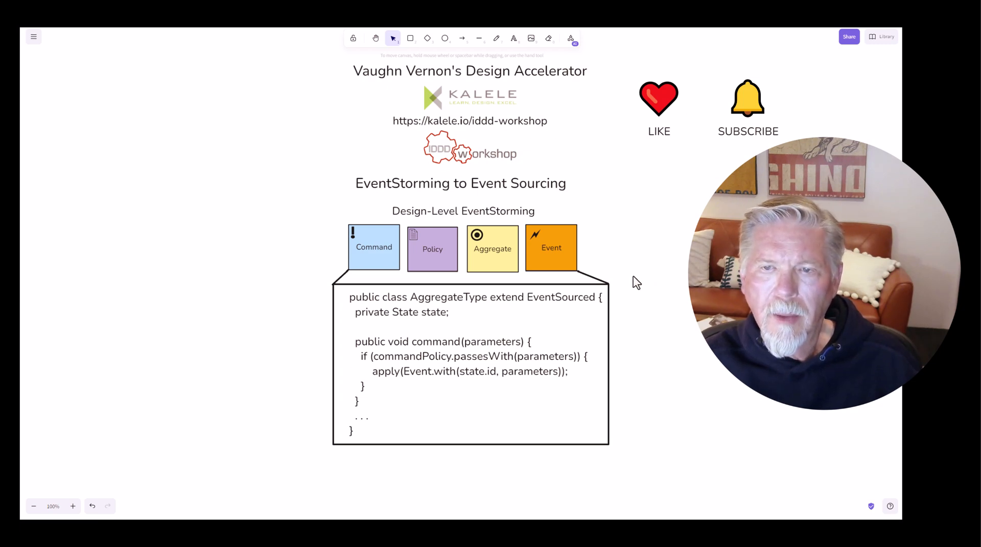
mouse_move(386, 306)
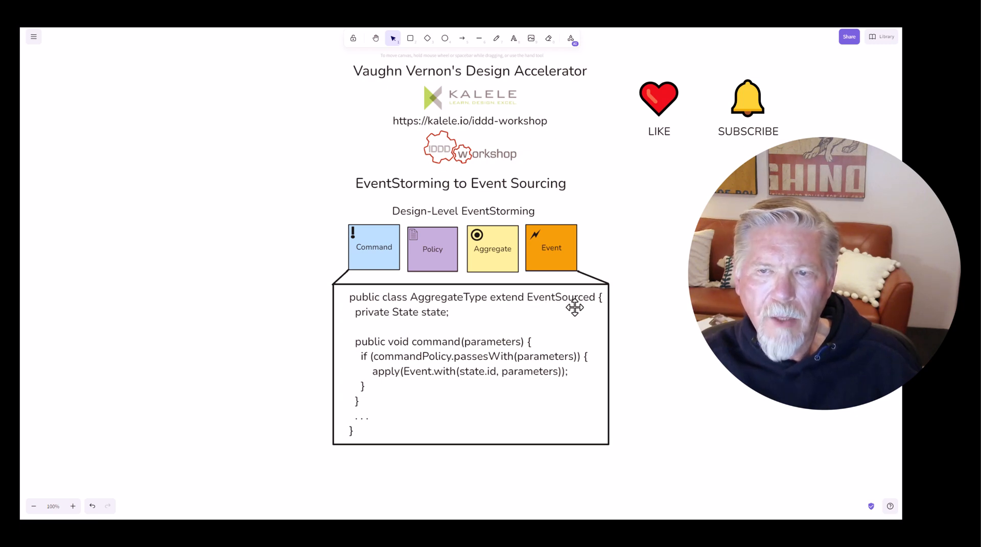
mouse_move(416, 321)
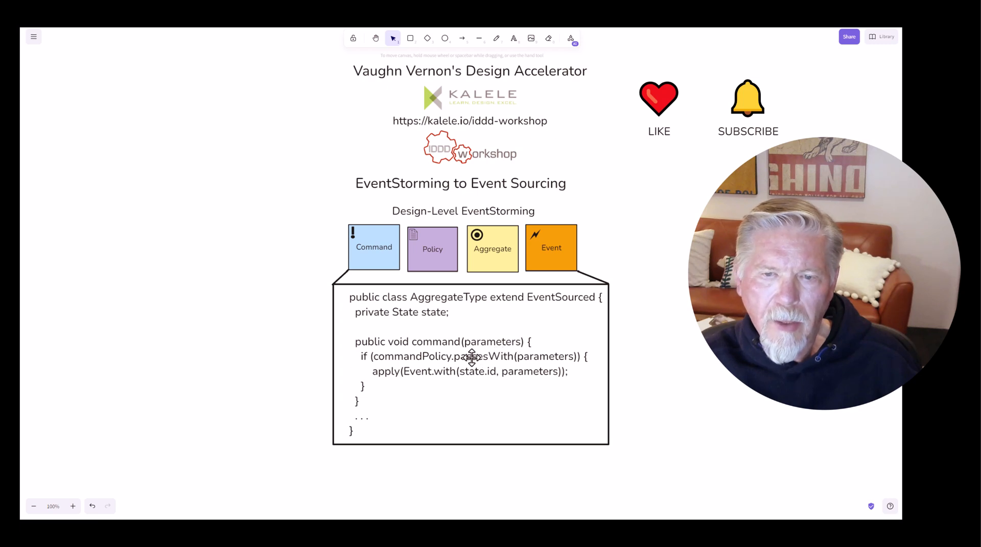
mouse_move(361, 356)
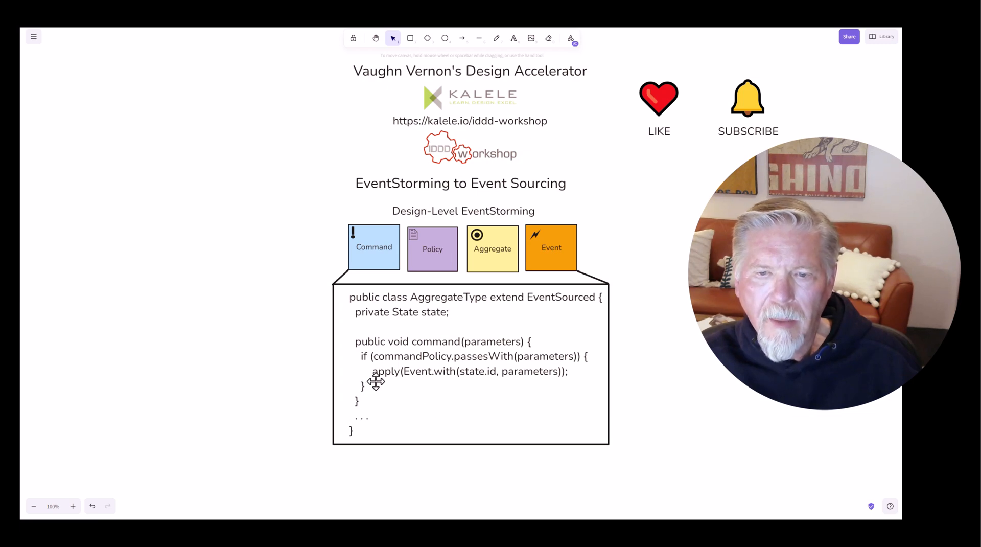
mouse_move(462, 373)
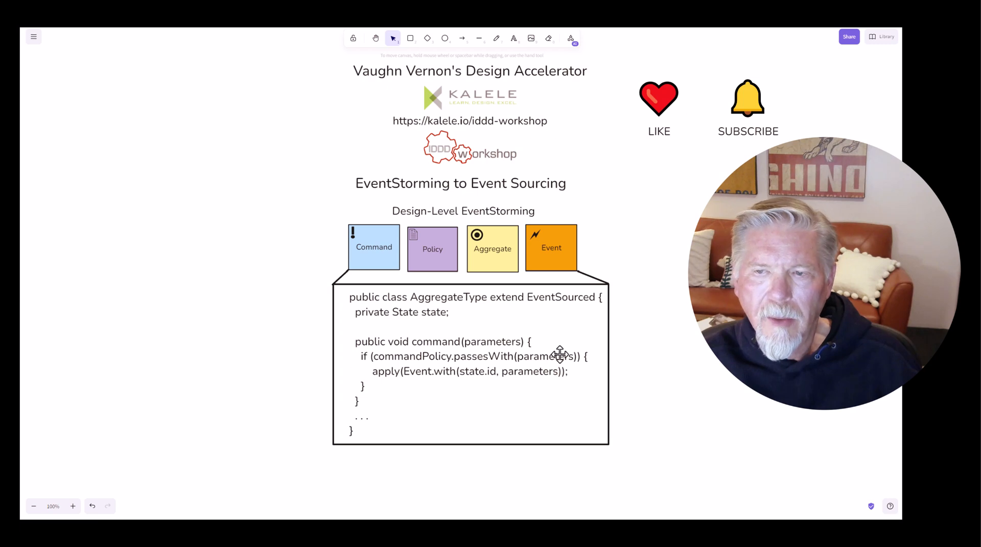
mouse_move(548, 334)
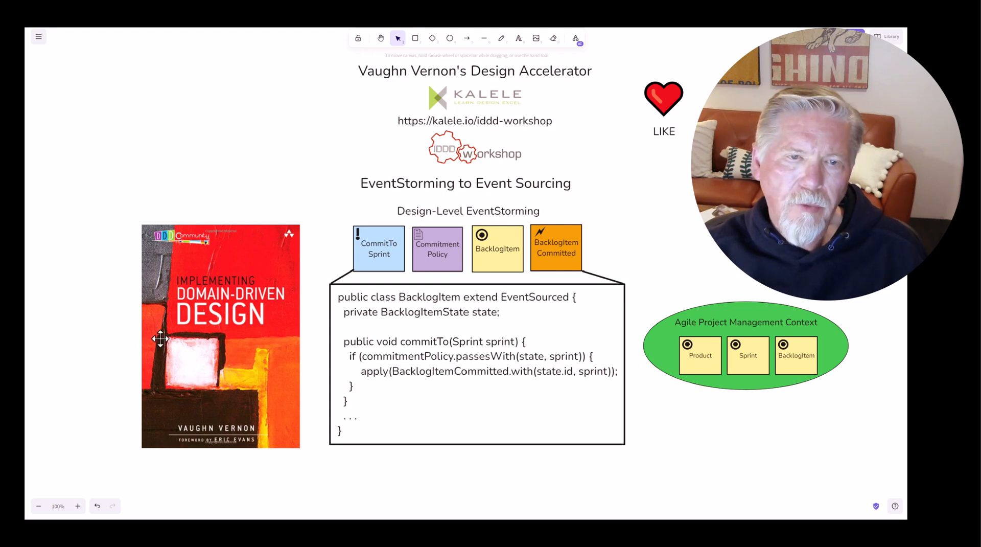
Show the BacklogItem code sample, the book cover, and the green Agile Project Management Context
click(220, 337)
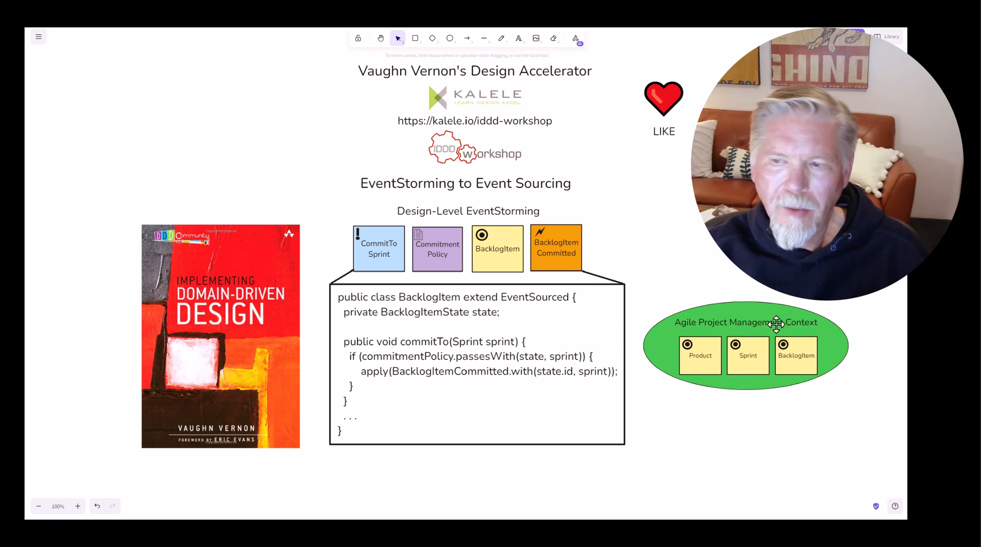
mouse_move(747, 331)
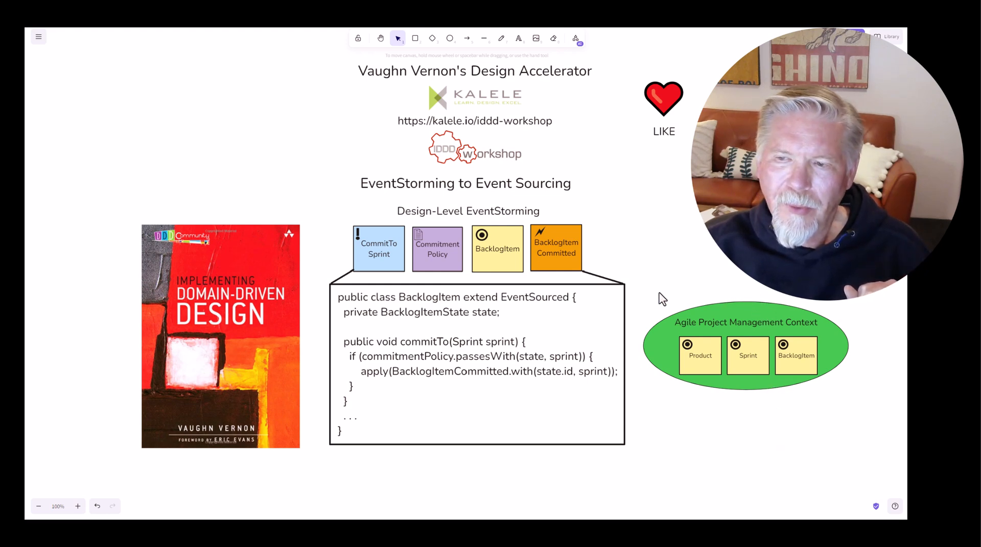
mouse_move(649, 332)
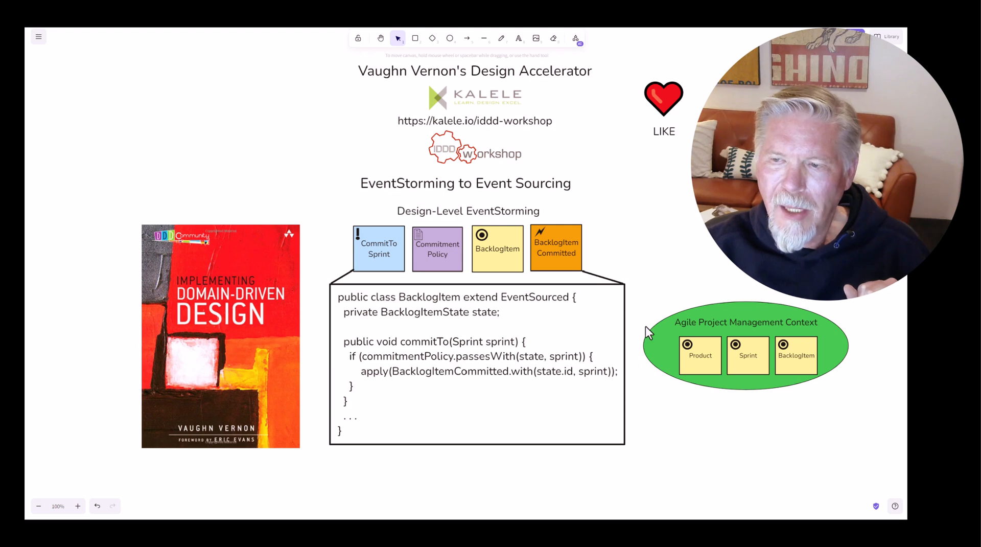
mouse_move(818, 332)
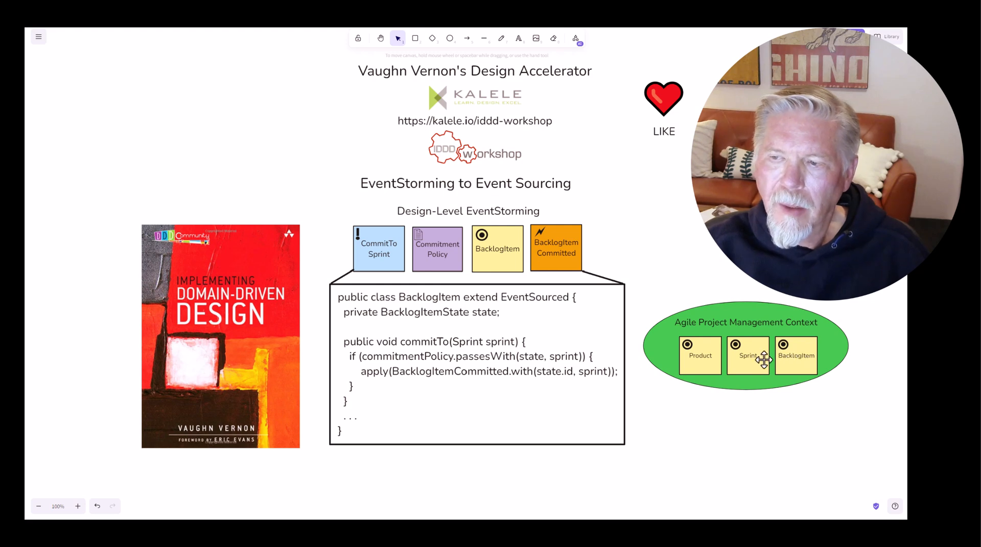
mouse_move(706, 362)
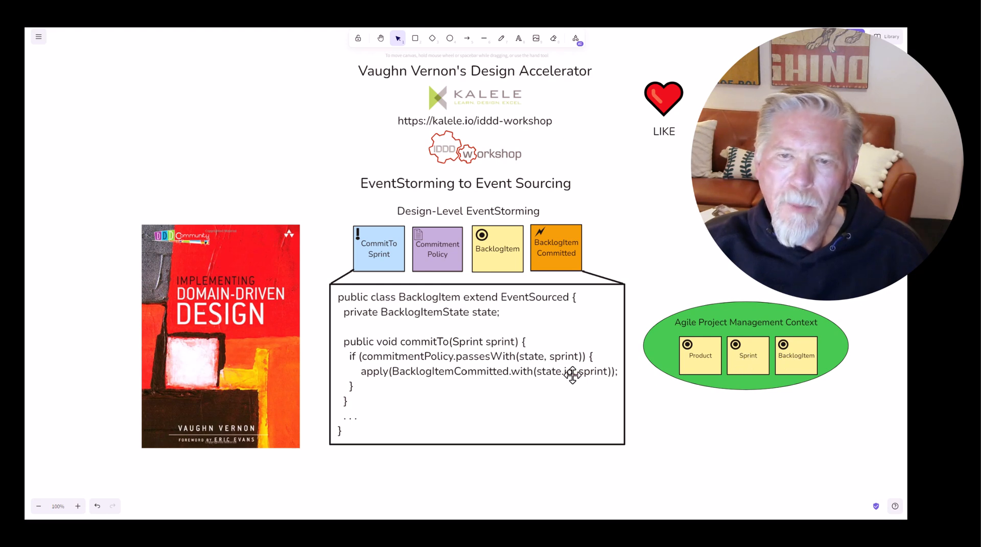
mouse_move(366, 249)
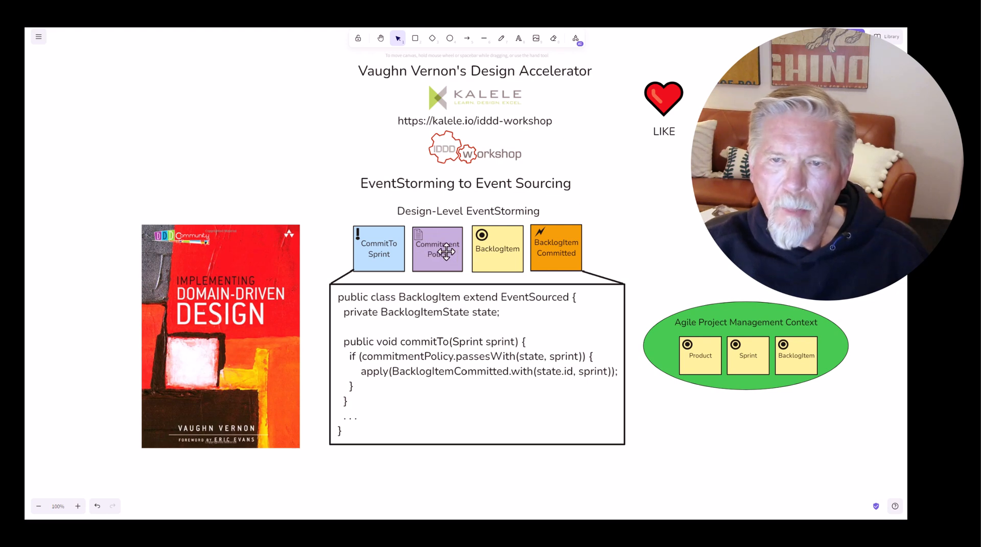
mouse_move(389, 257)
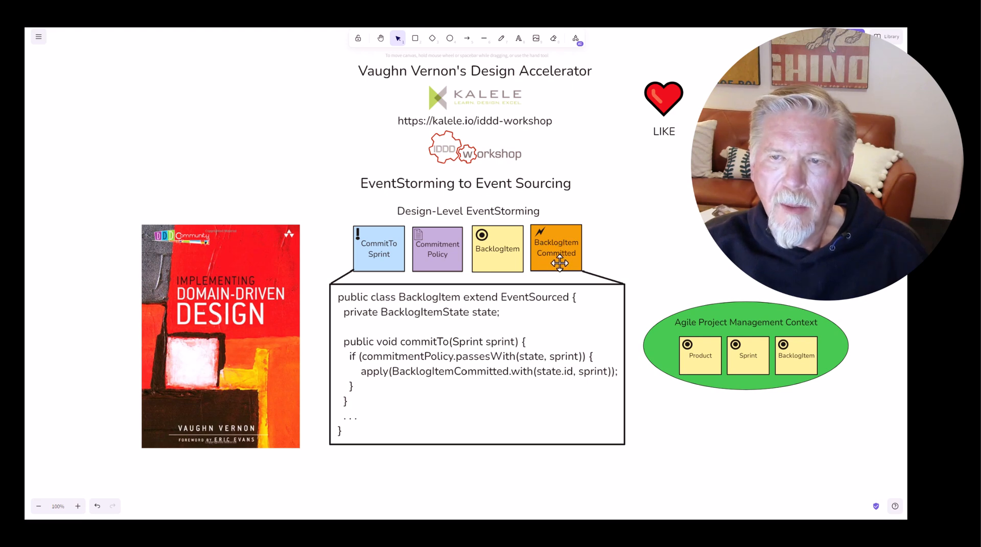
mouse_move(484, 263)
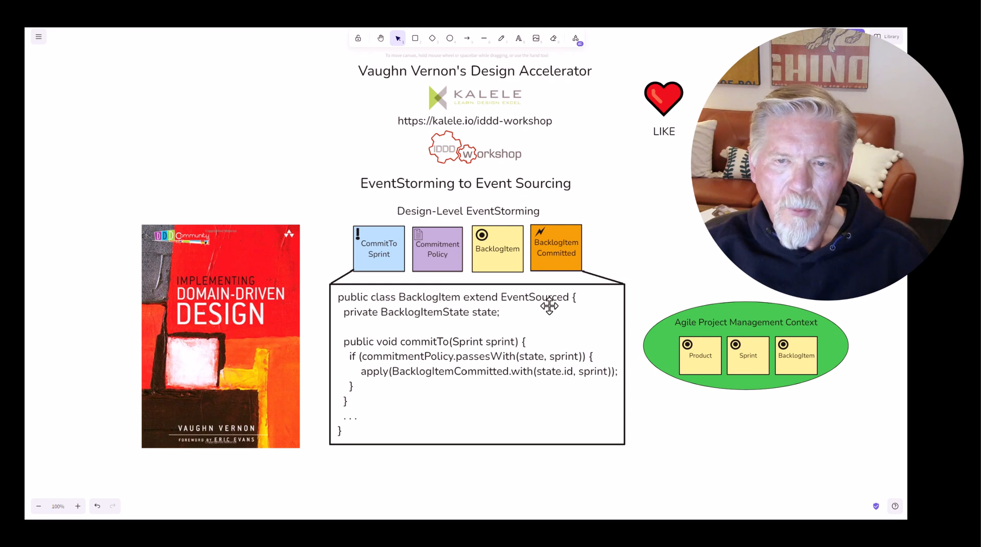
mouse_move(470, 318)
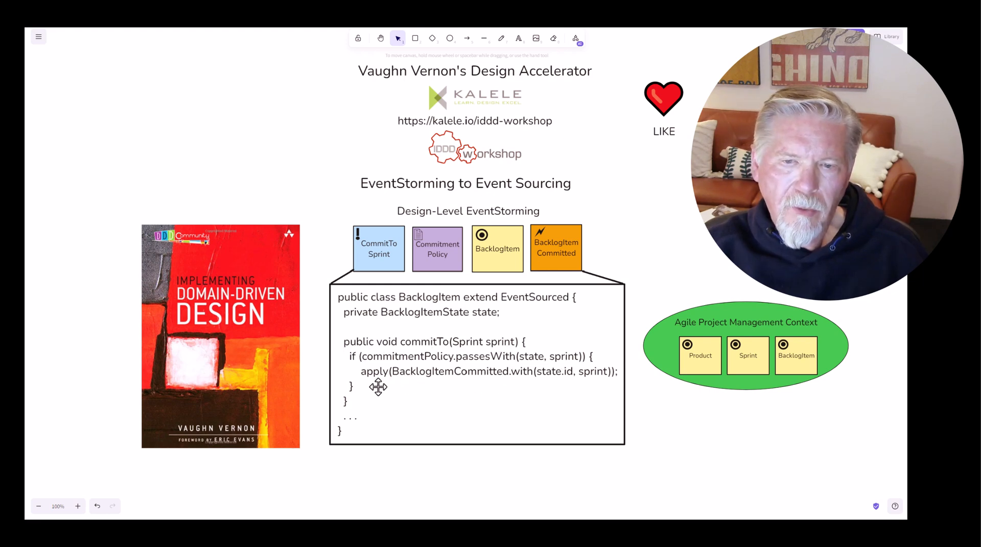
mouse_move(364, 377)
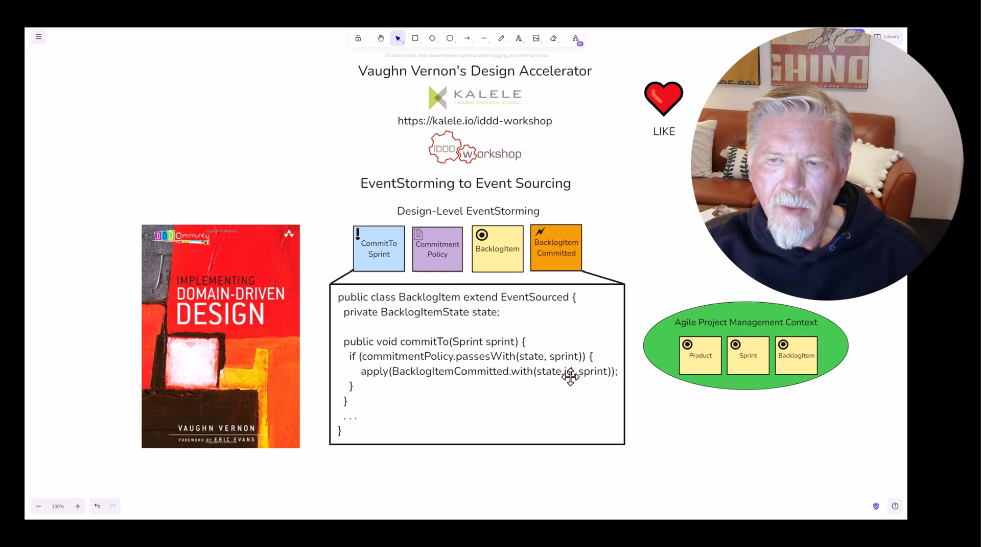
mouse_move(591, 374)
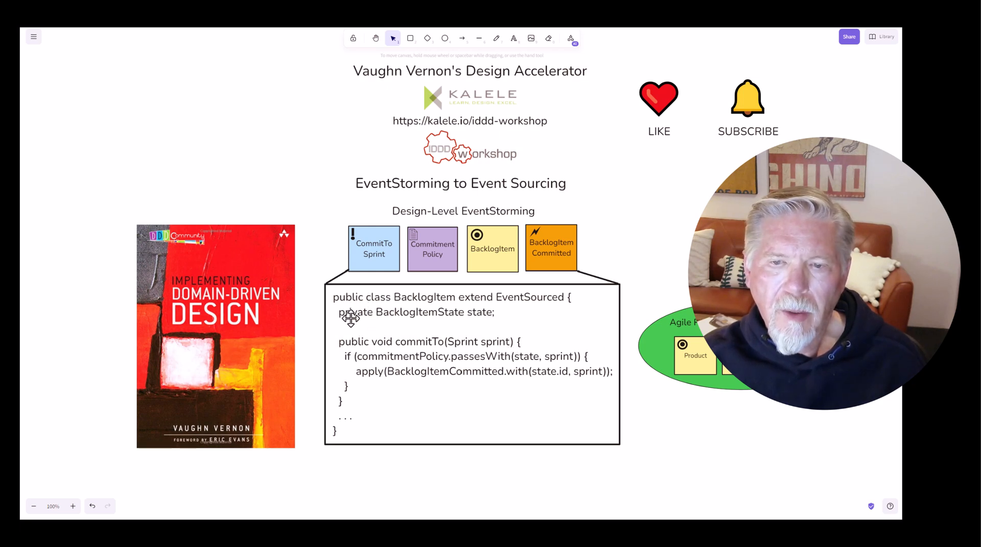
mouse_move(504, 346)
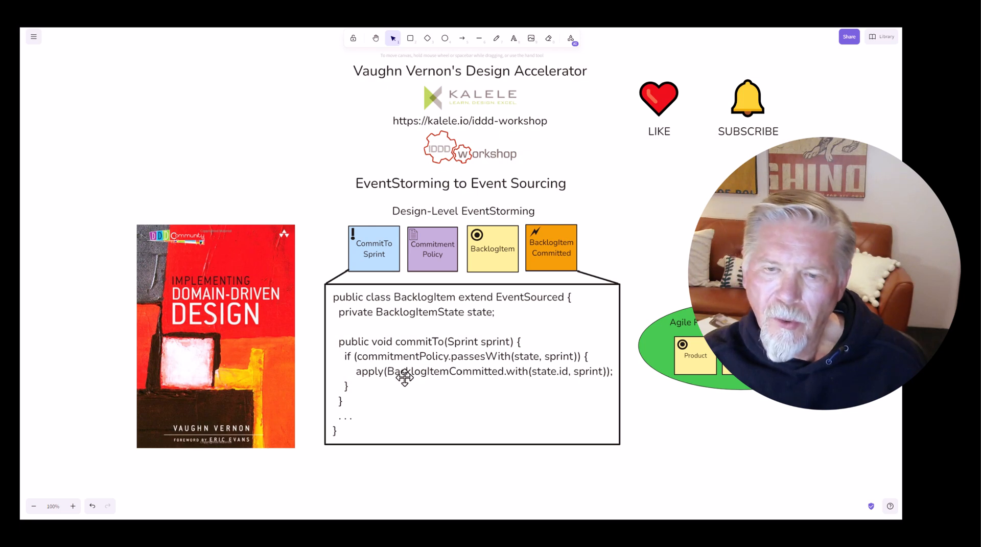
mouse_move(404, 387)
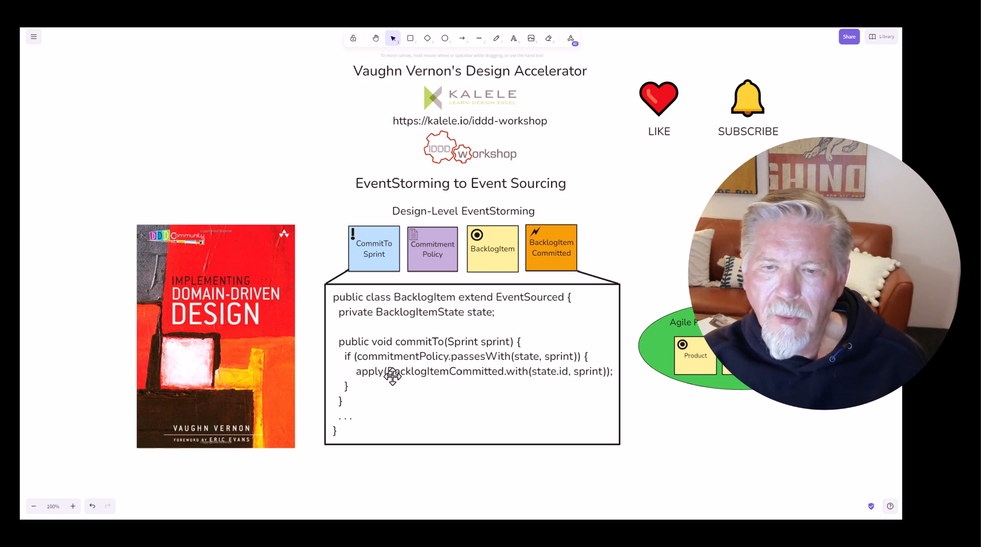
mouse_move(540, 386)
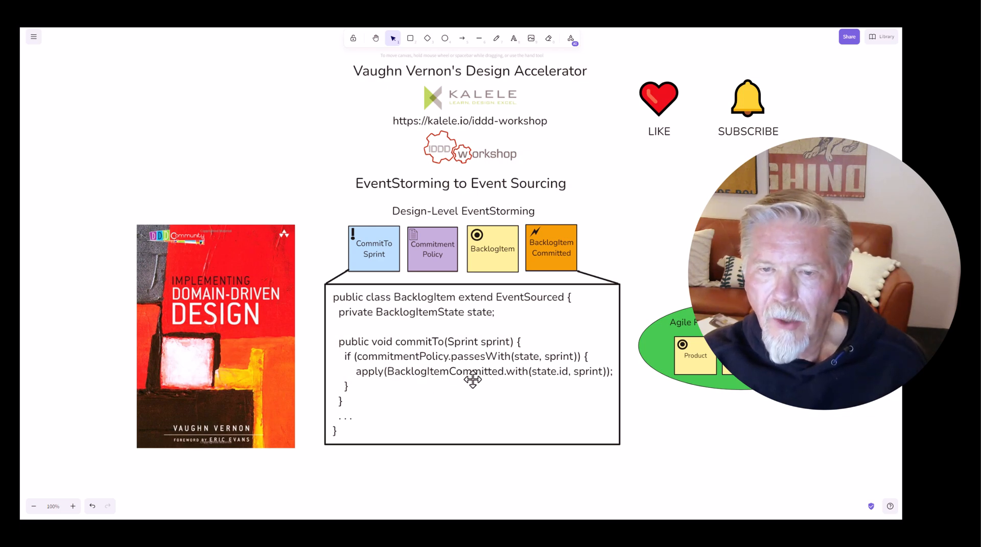
mouse_move(385, 383)
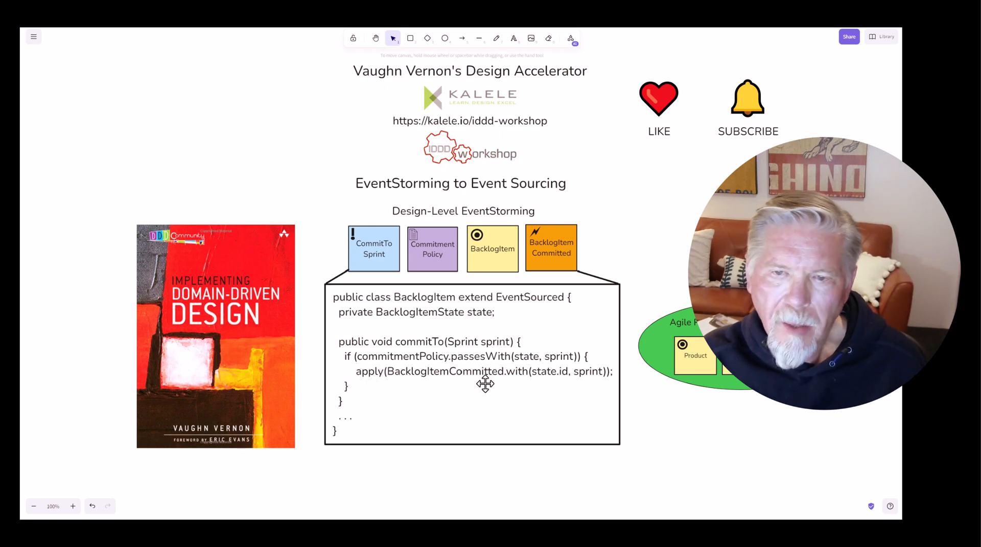
mouse_move(458, 307)
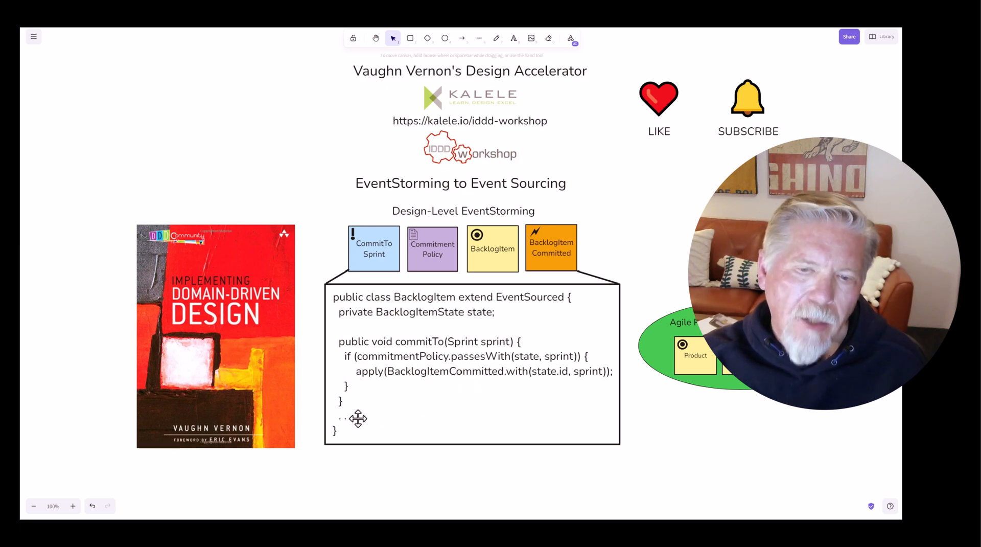
mouse_move(403, 323)
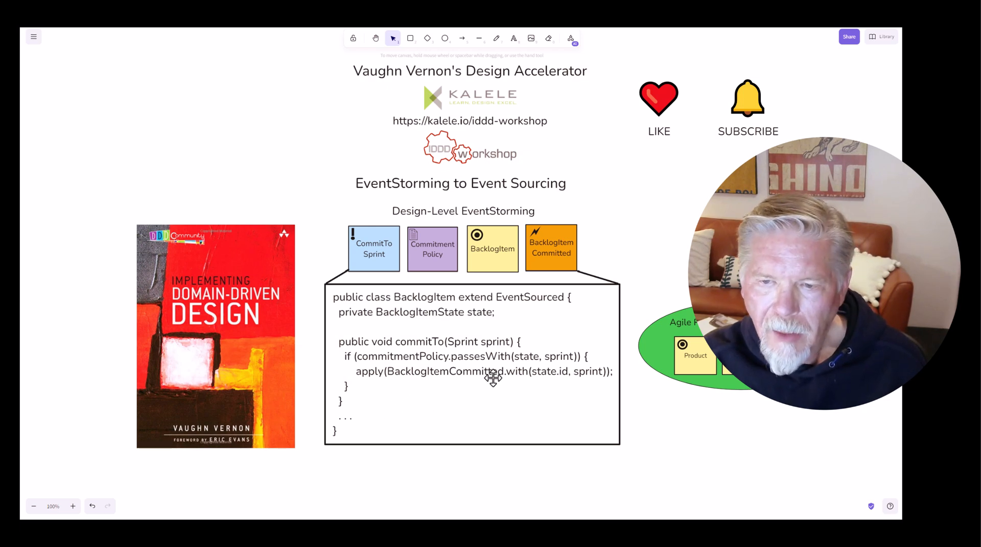
mouse_move(459, 385)
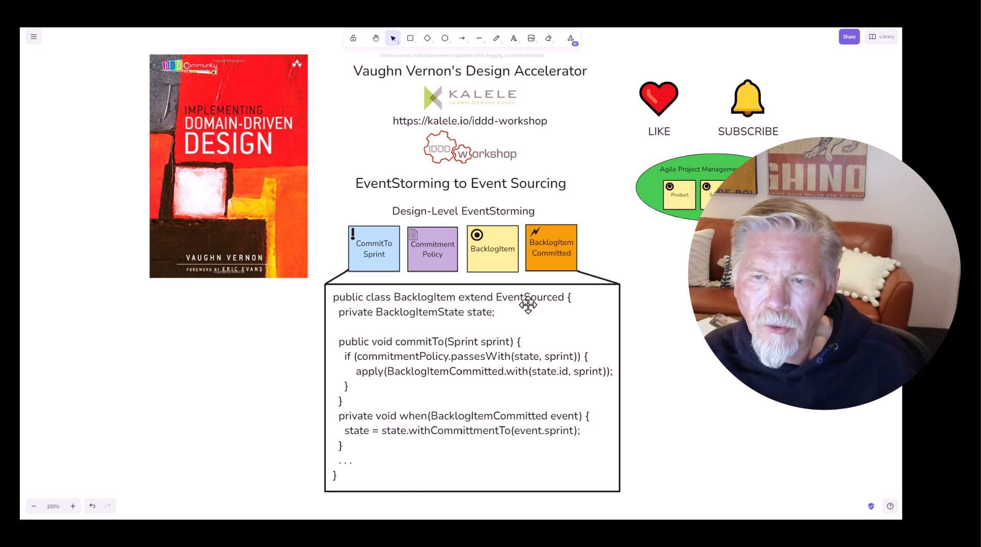
mouse_move(570, 317)
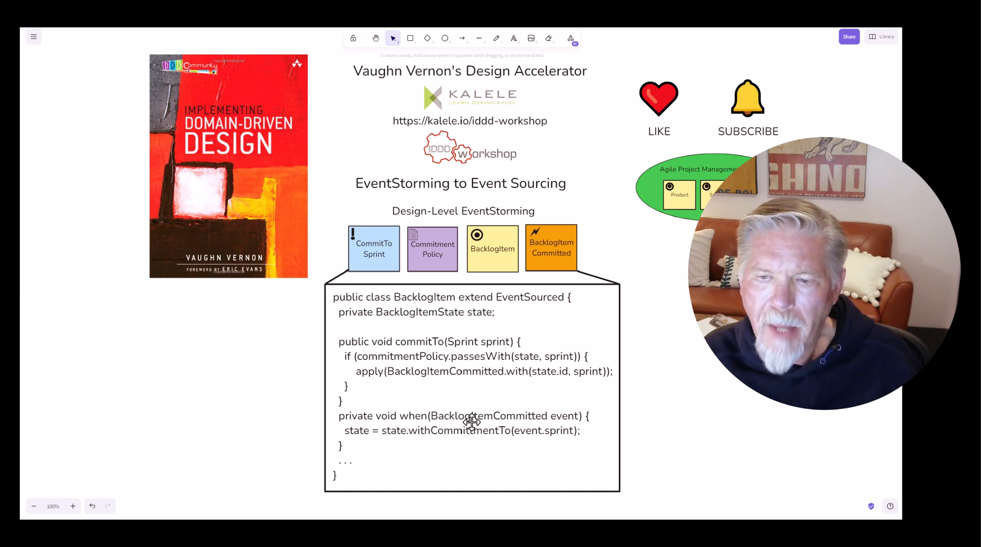
mouse_move(569, 418)
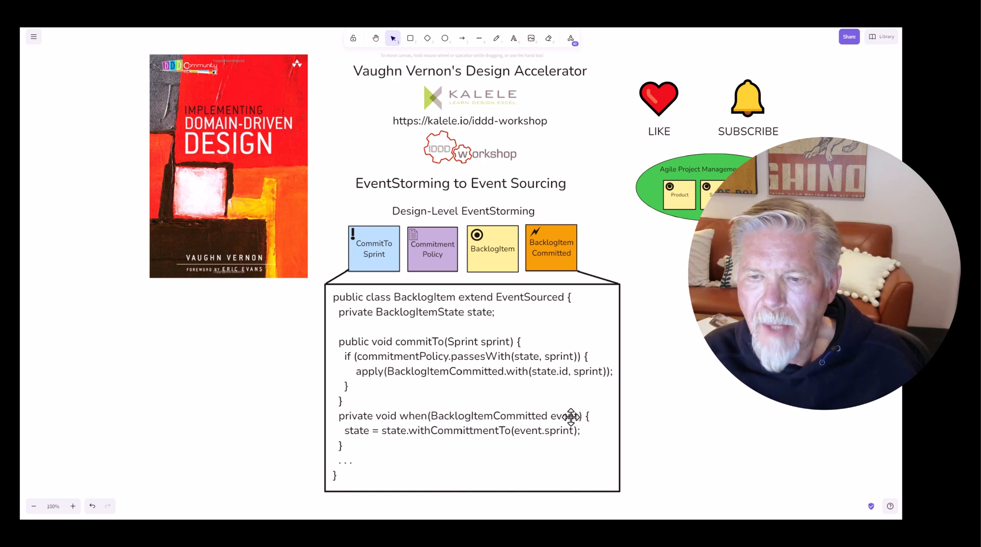
mouse_move(359, 435)
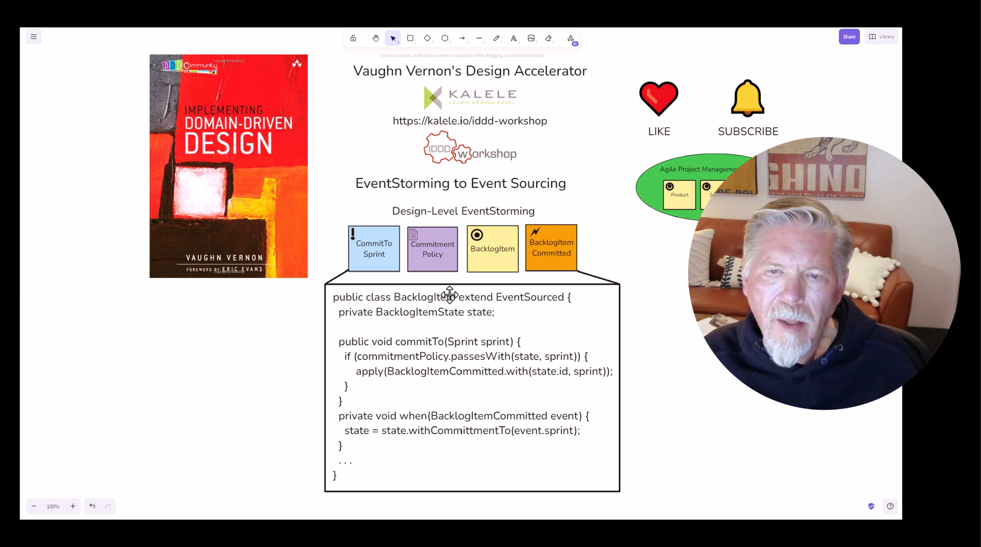
mouse_move(380, 292)
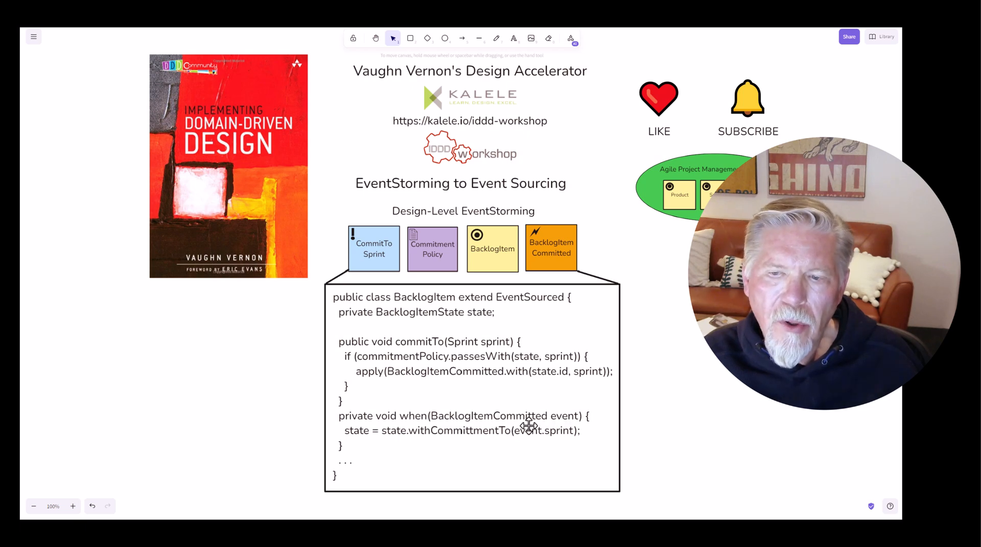
mouse_move(500, 415)
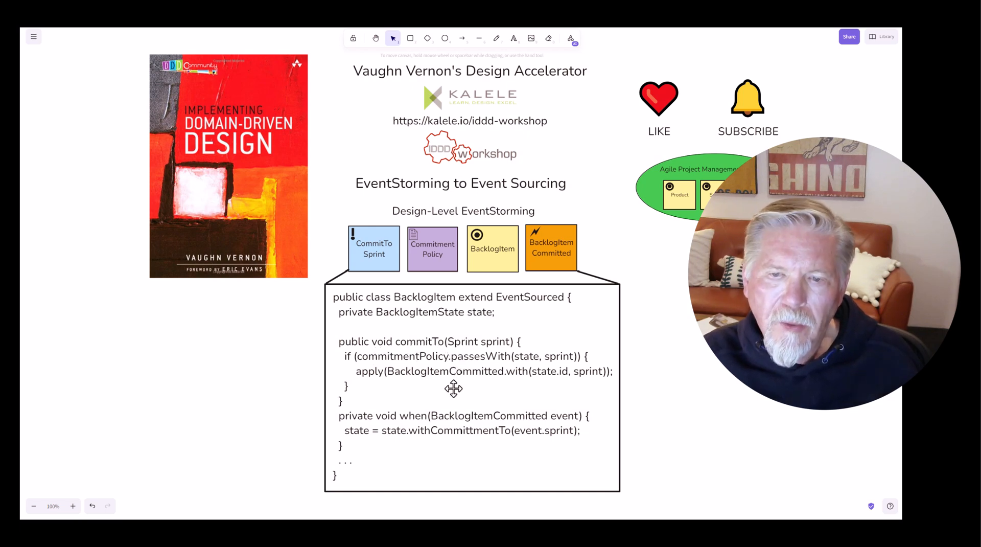
mouse_move(407, 371)
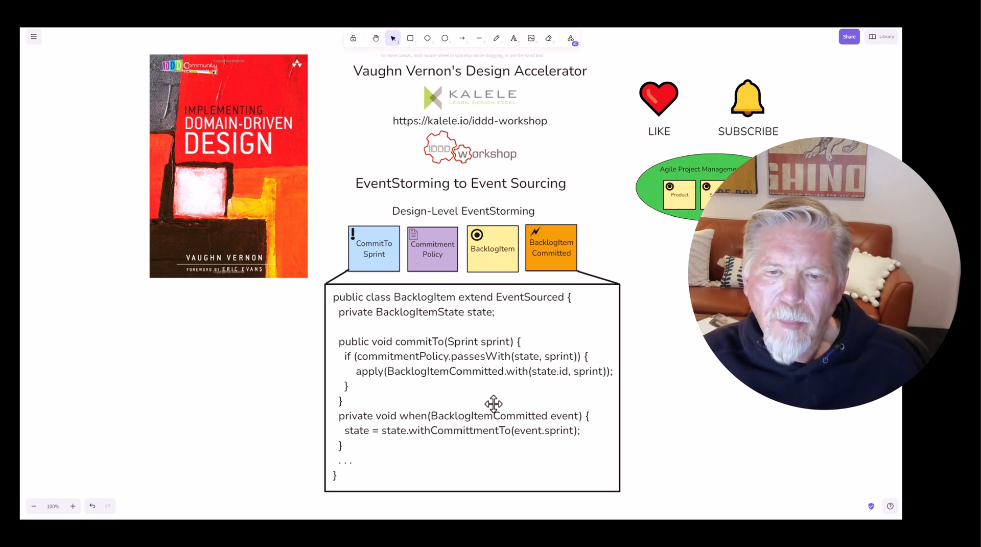
mouse_move(477, 436)
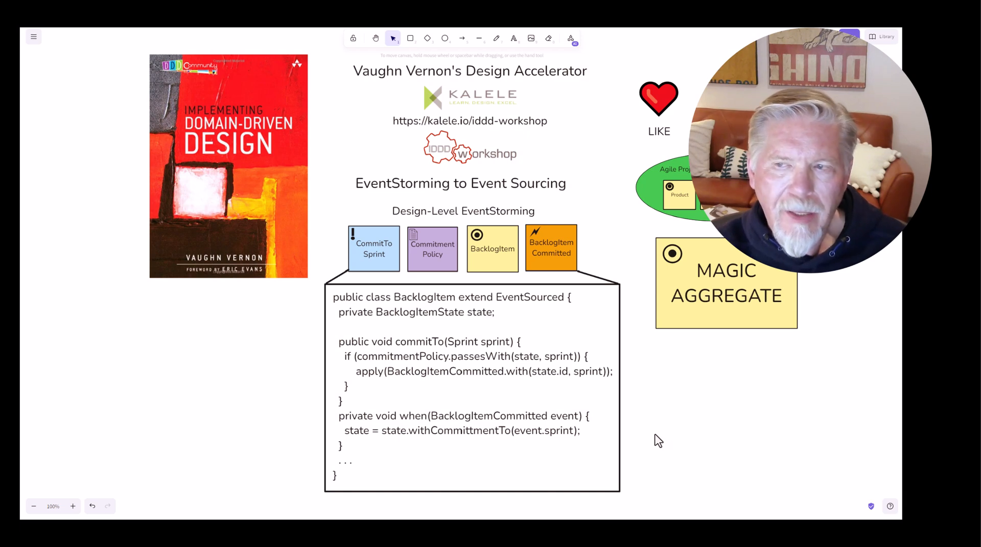
mouse_move(694, 368)
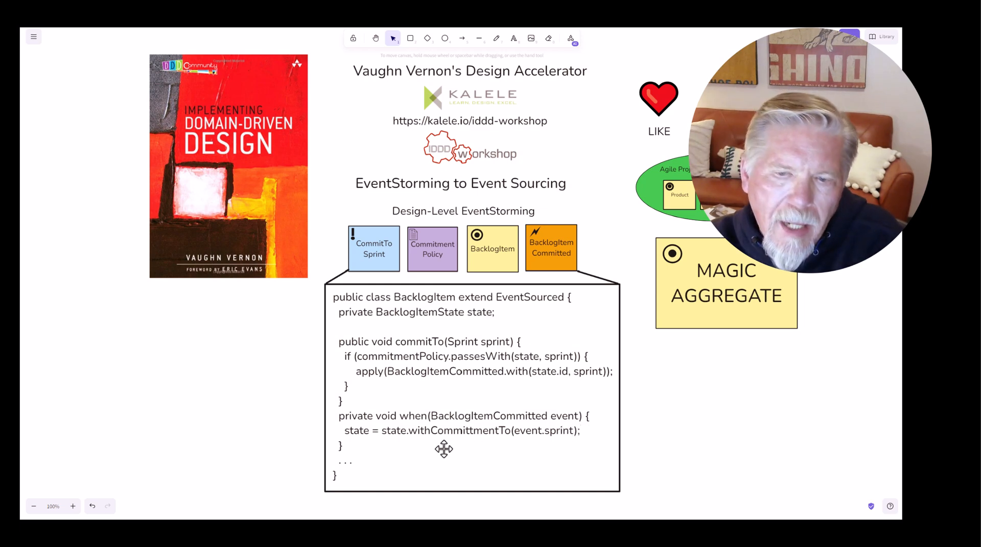
mouse_move(530, 429)
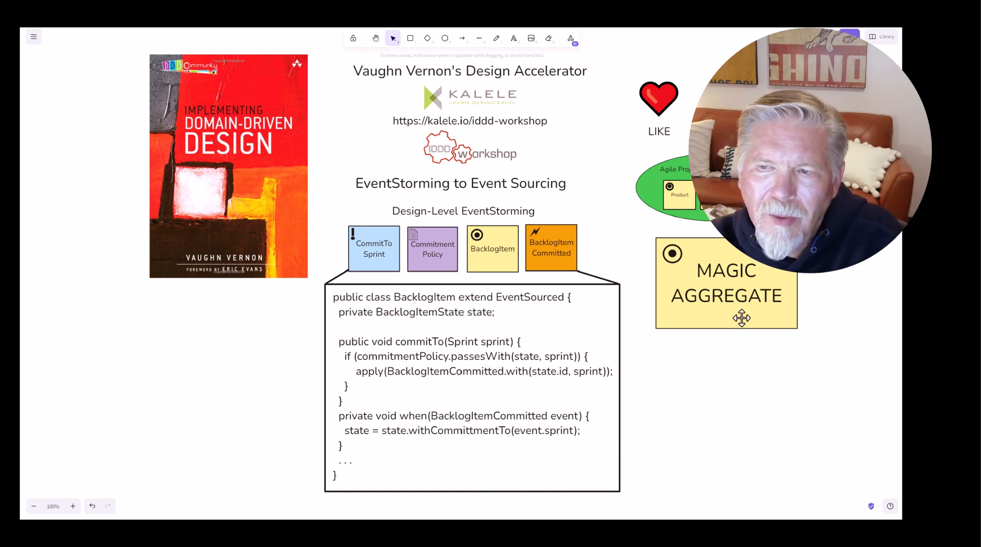
Place the yellow MAGIC AGGREGATE sticky note from the library right of the code sample
click(725, 283)
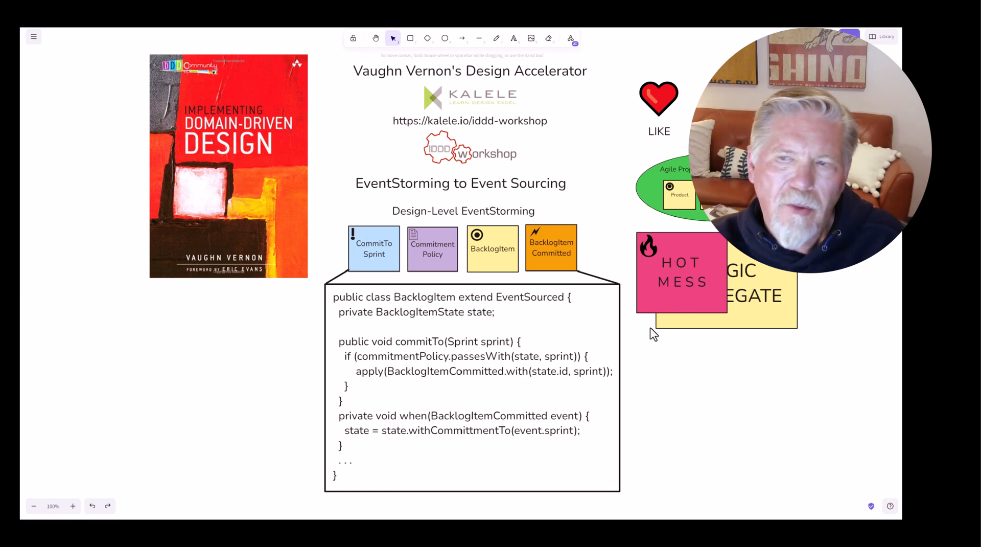
mouse_move(706, 351)
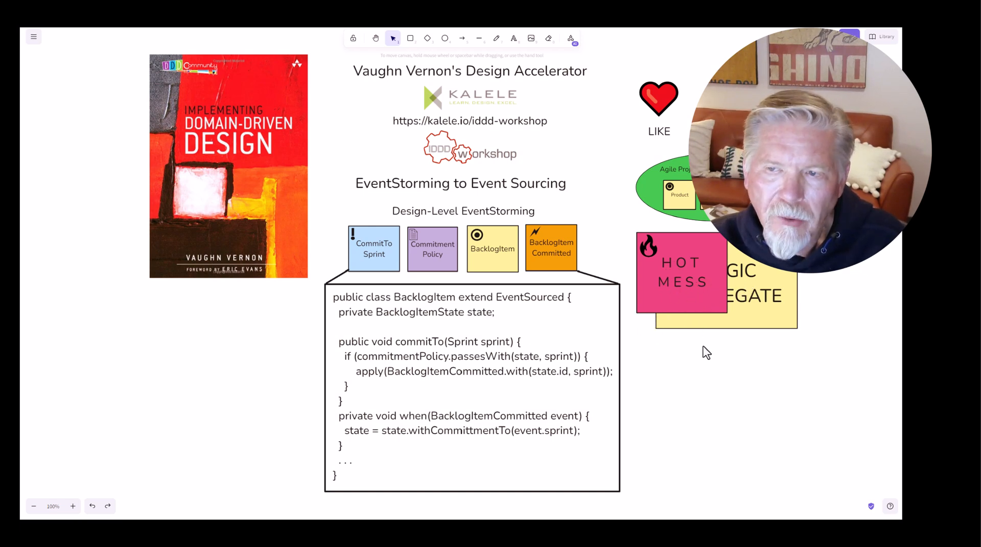
Drop the pink HOT MESS flame note over the MAGIC AGGREGATE note's top-left corner
click(725, 401)
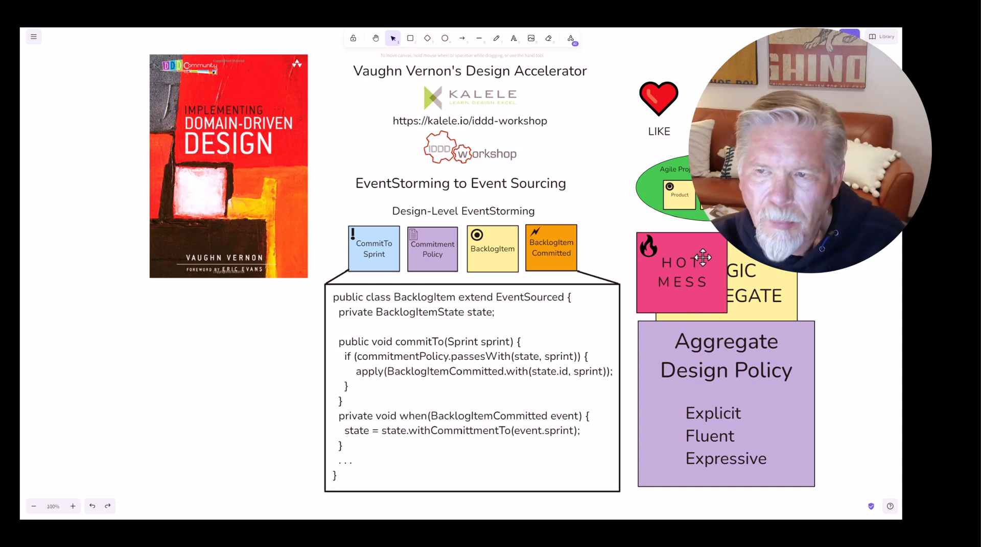
mouse_move(745, 279)
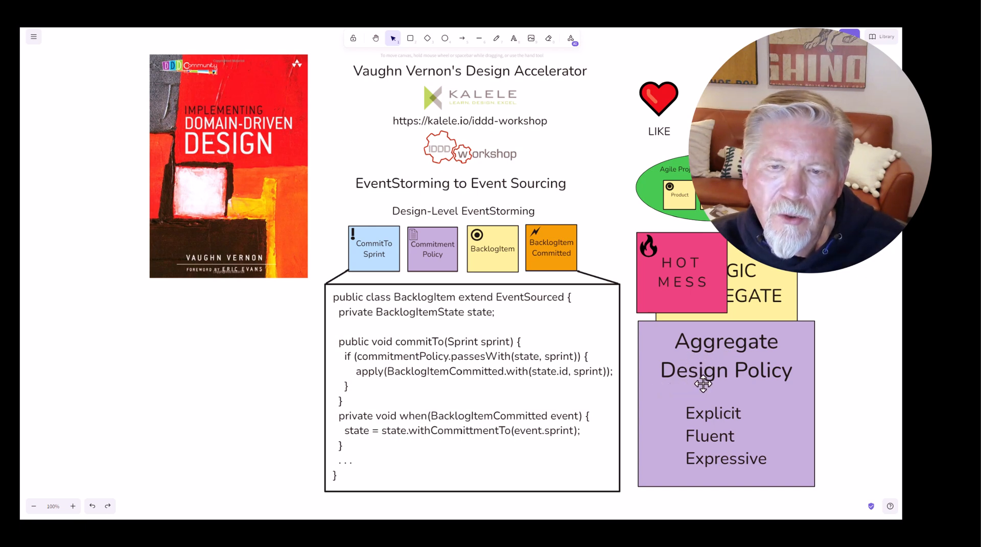
mouse_move(736, 430)
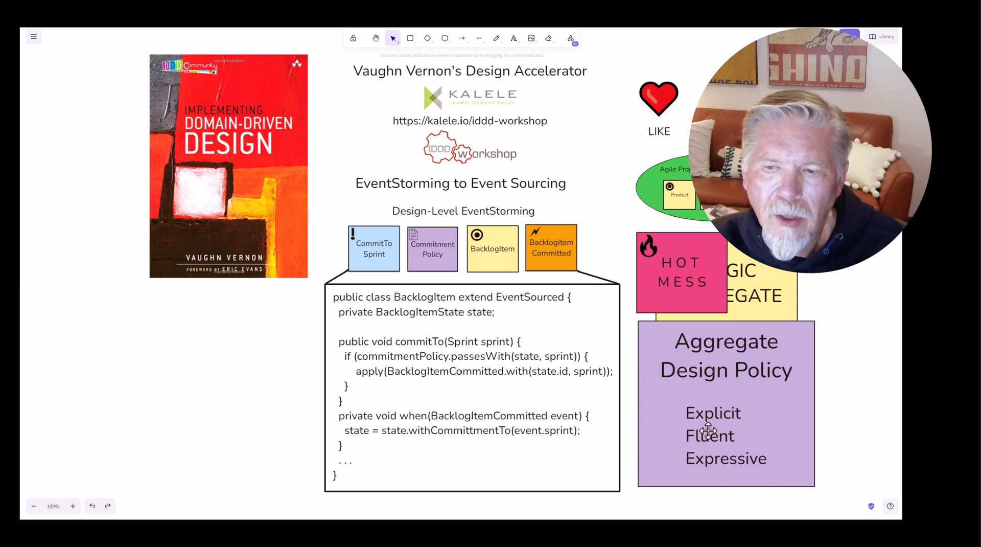
mouse_move(632, 429)
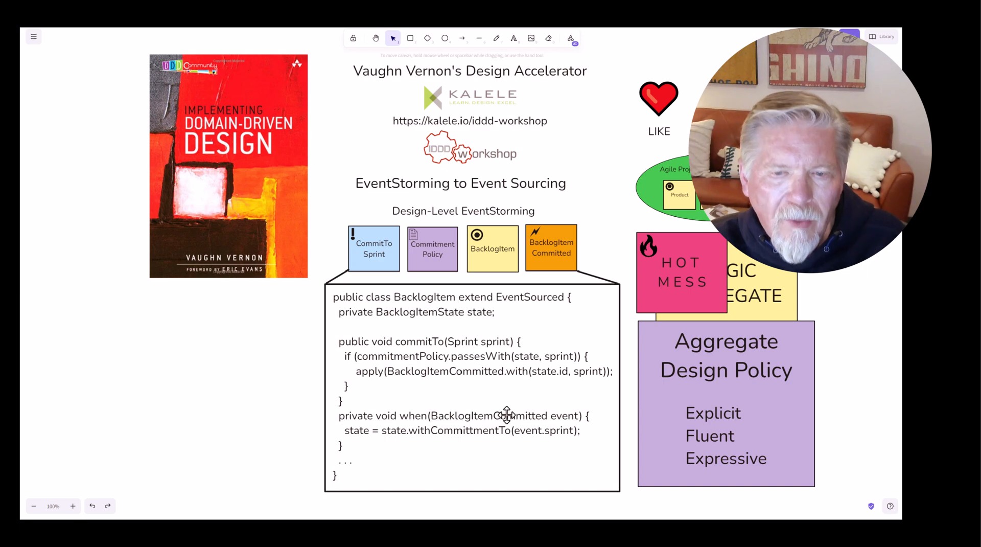
mouse_move(507, 419)
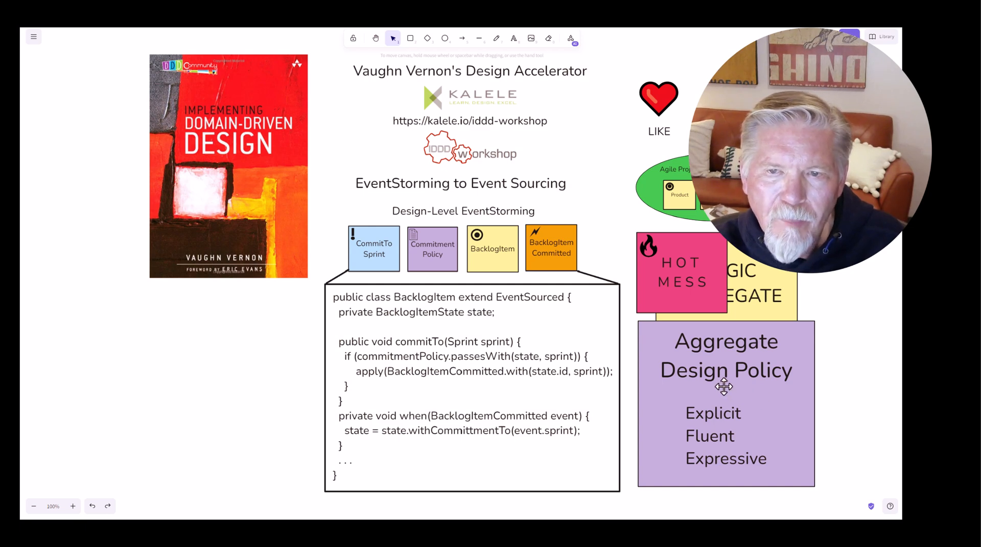
mouse_move(437, 292)
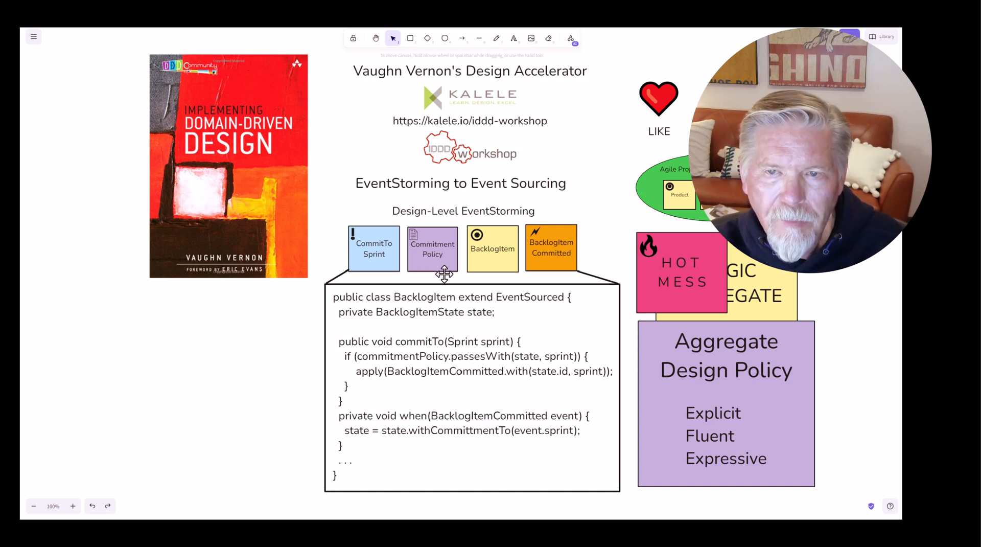
mouse_move(660, 383)
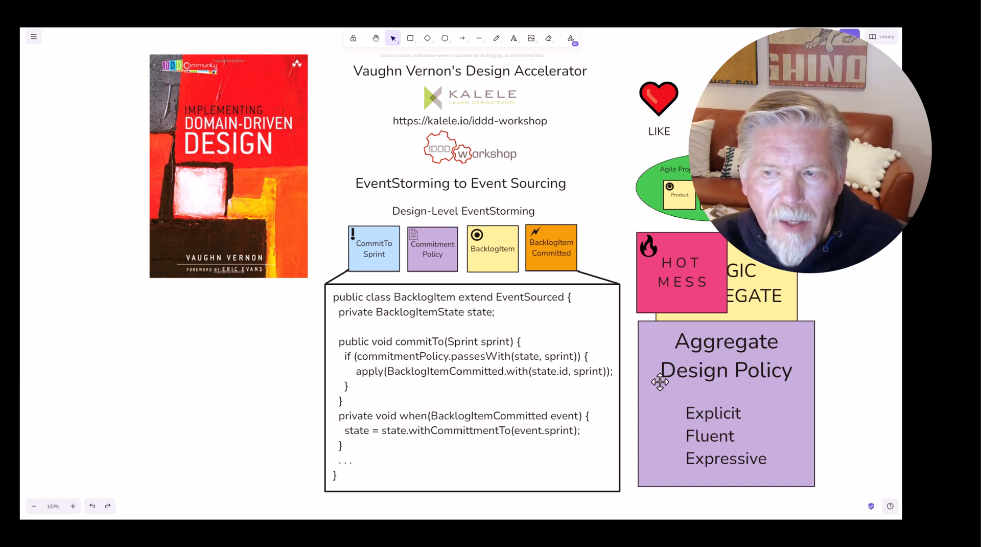
mouse_move(778, 424)
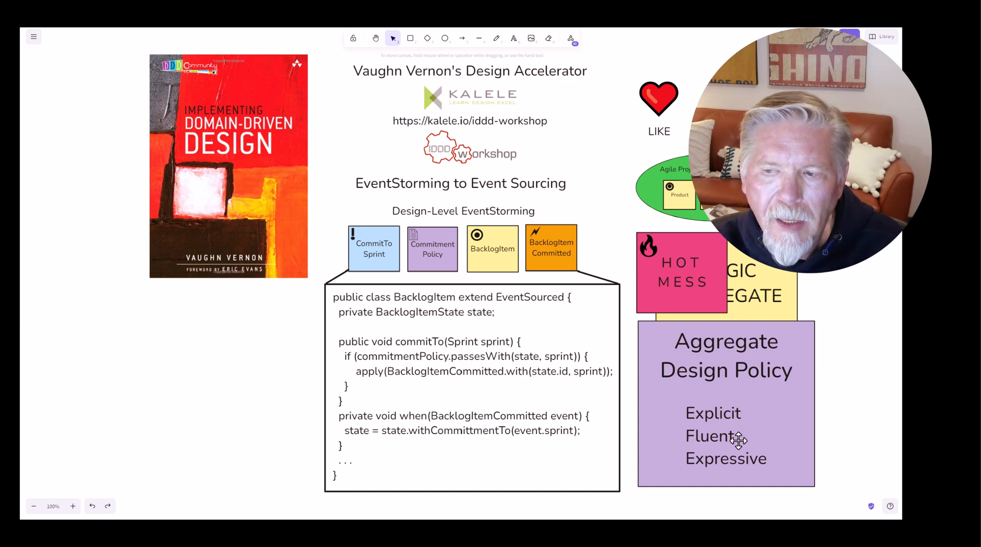
mouse_move(775, 429)
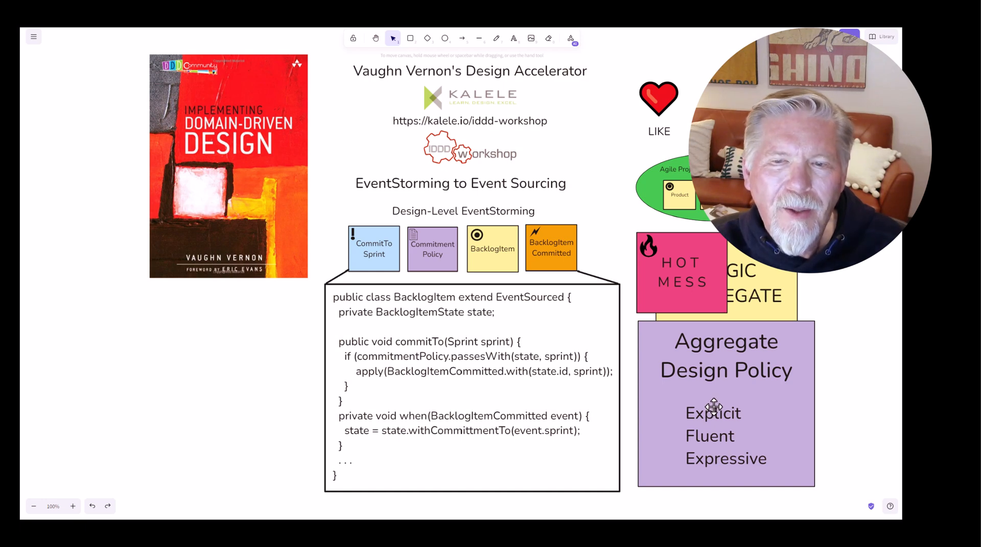
mouse_move(685, 404)
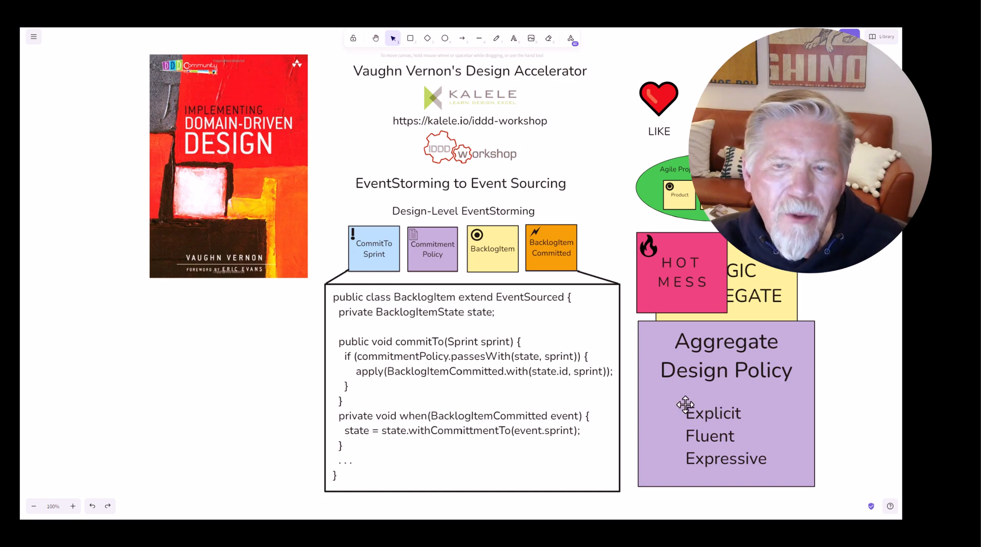
mouse_move(551, 320)
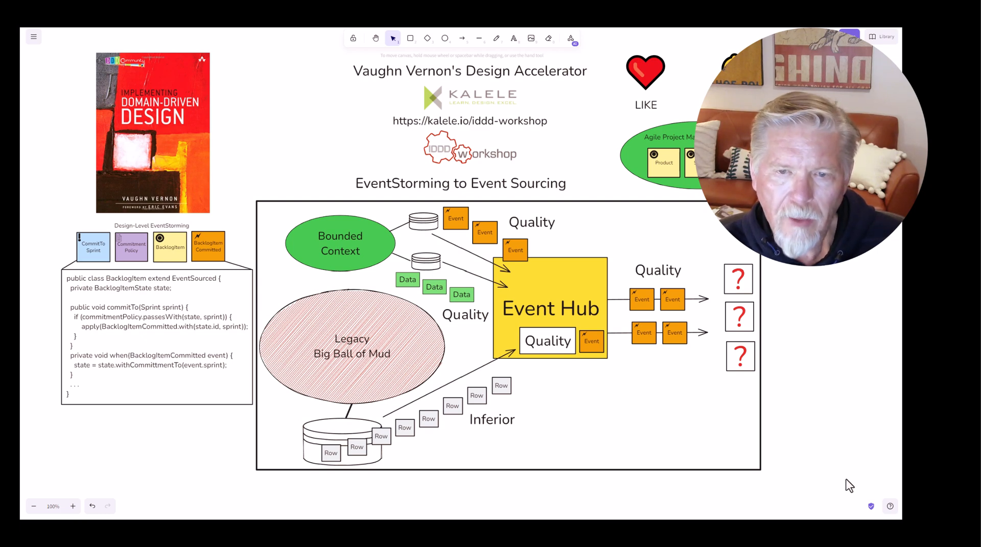
mouse_move(625, 433)
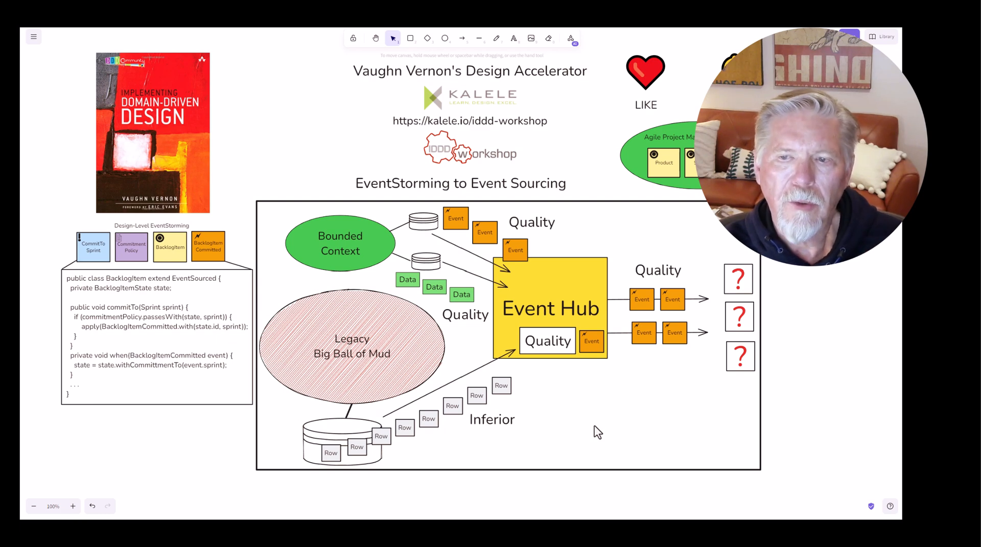
mouse_move(480, 220)
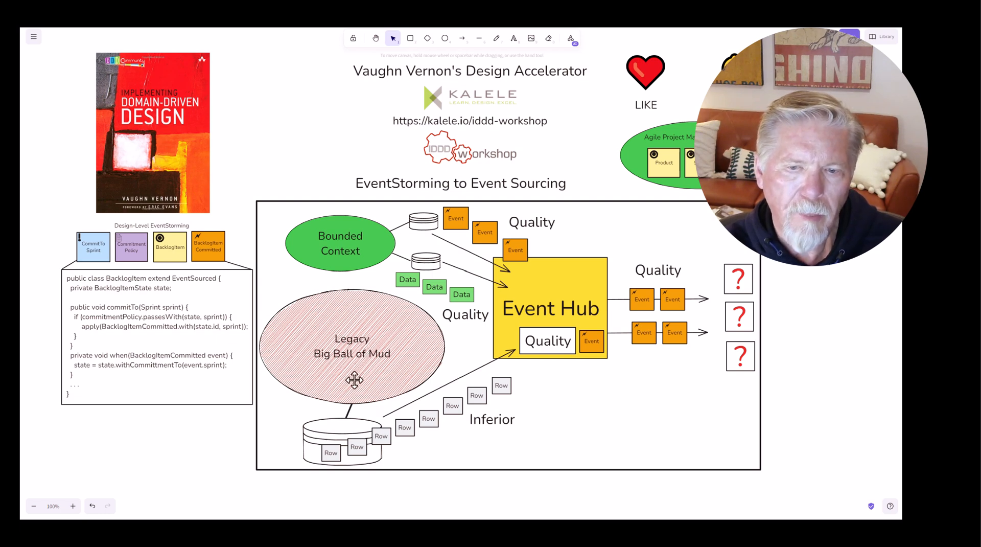
mouse_move(489, 438)
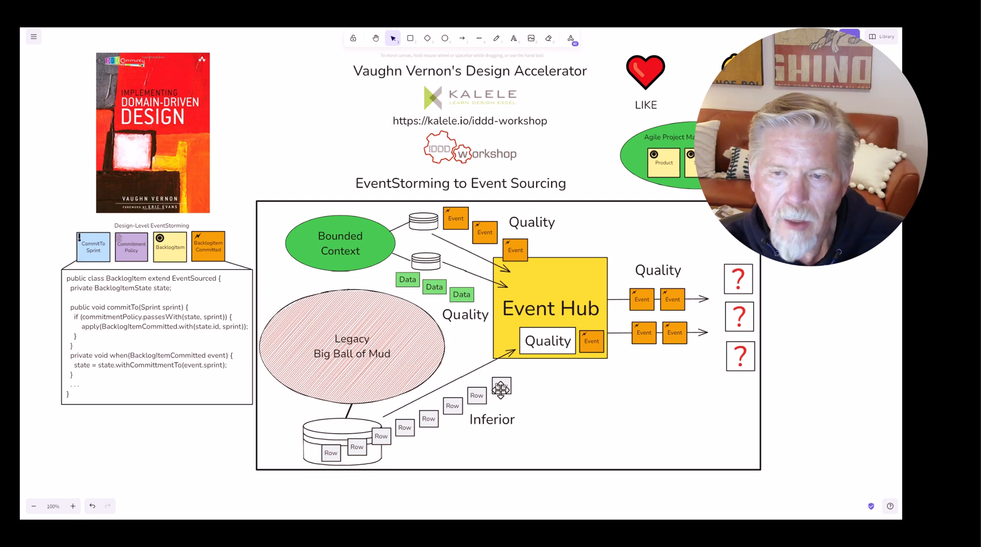
mouse_move(523, 394)
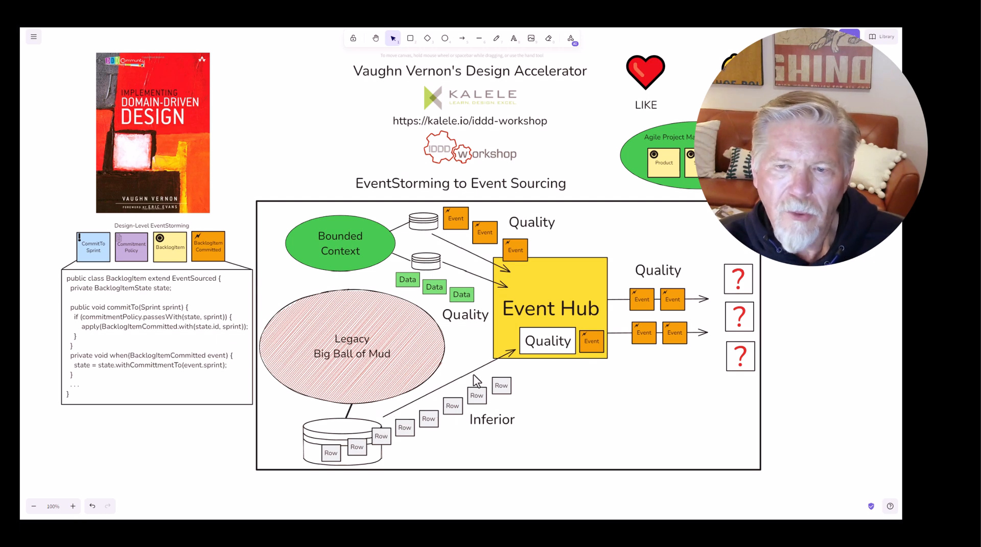
mouse_move(471, 370)
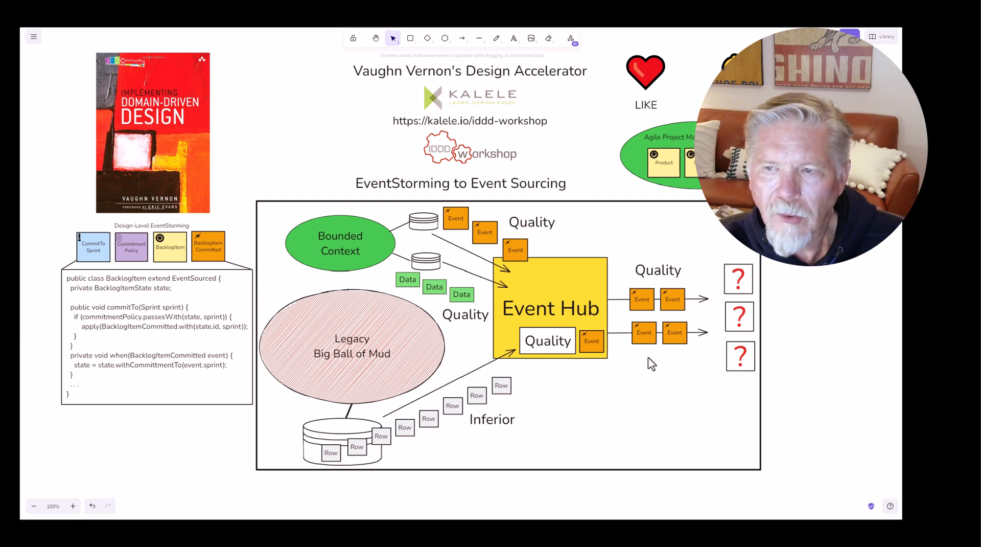
mouse_move(674, 361)
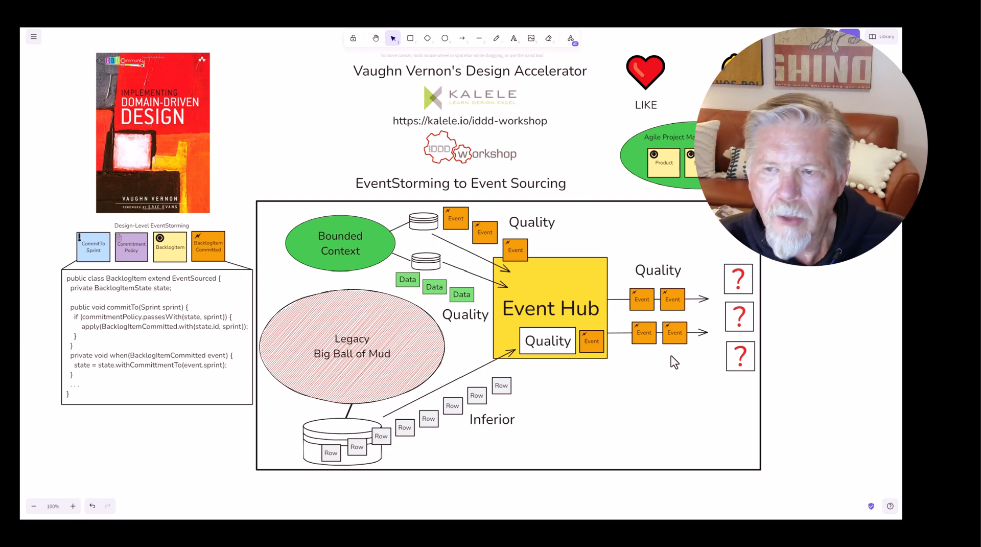
mouse_move(624, 370)
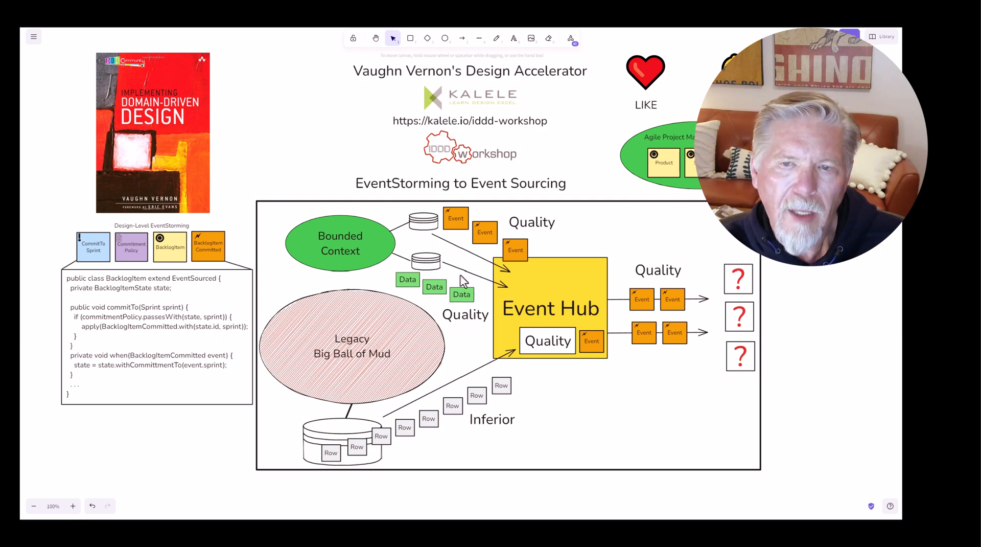
mouse_move(463, 287)
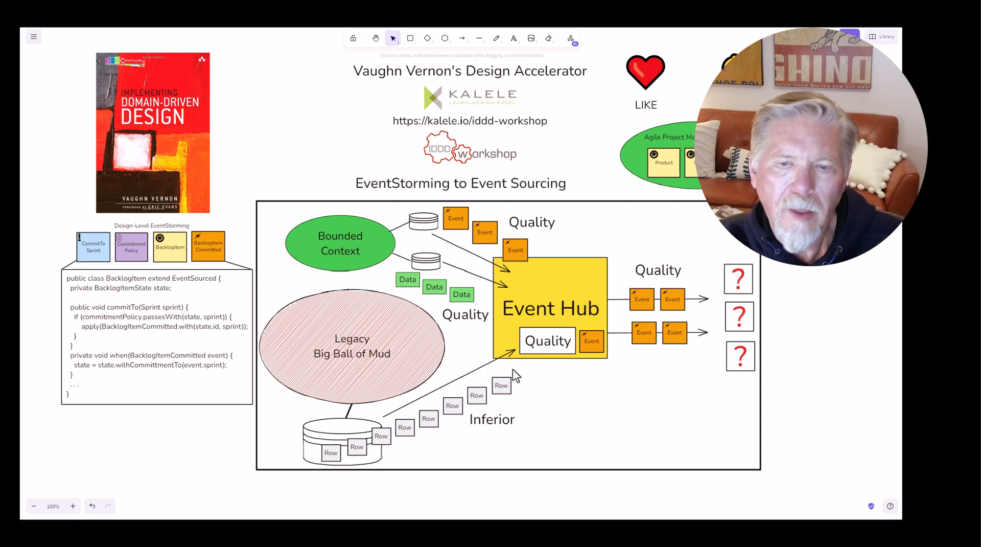
mouse_move(522, 367)
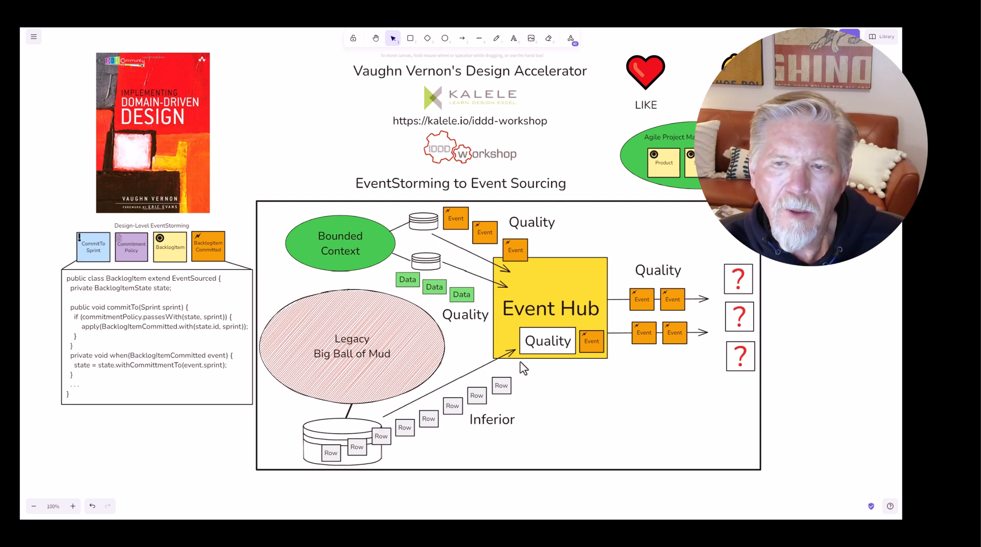
mouse_move(516, 374)
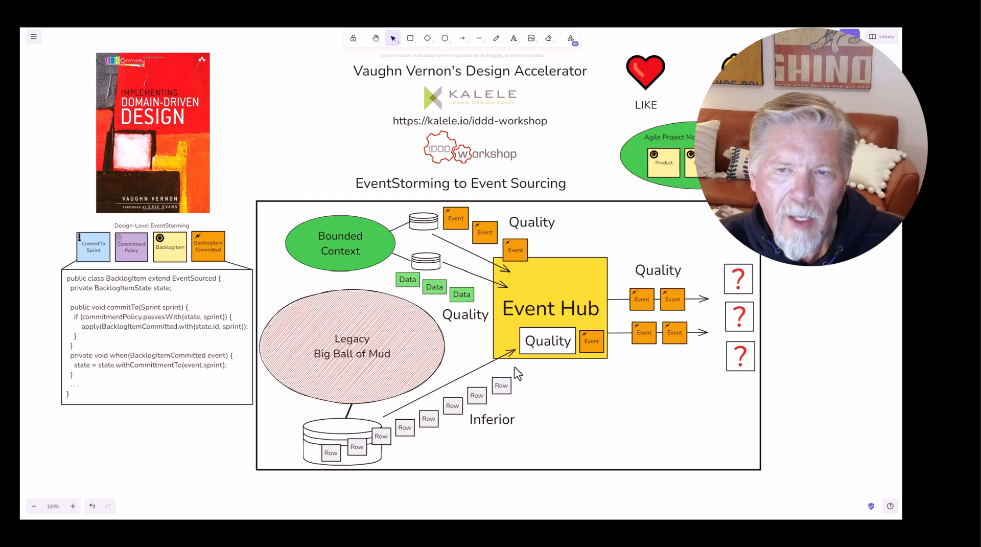
mouse_move(547, 337)
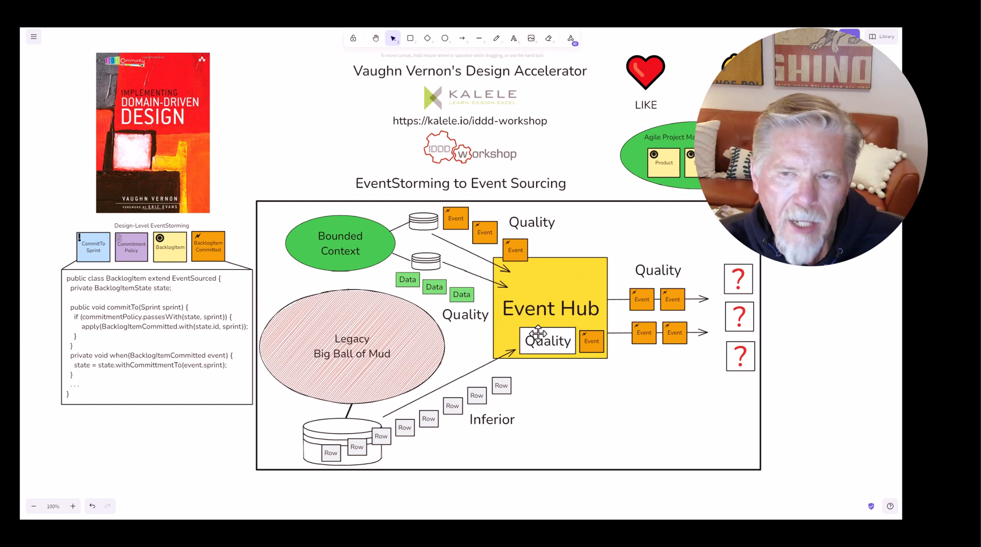
mouse_move(566, 310)
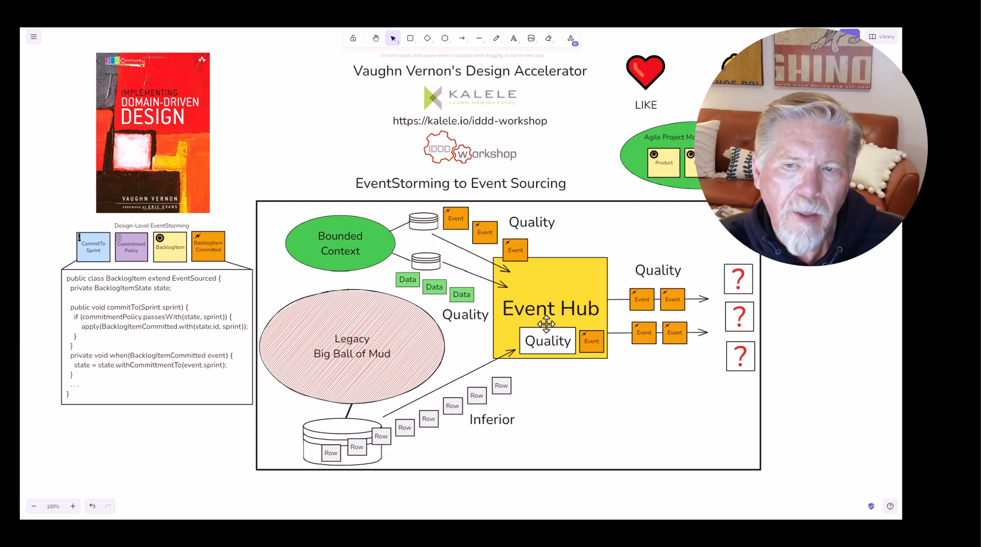
mouse_move(448, 385)
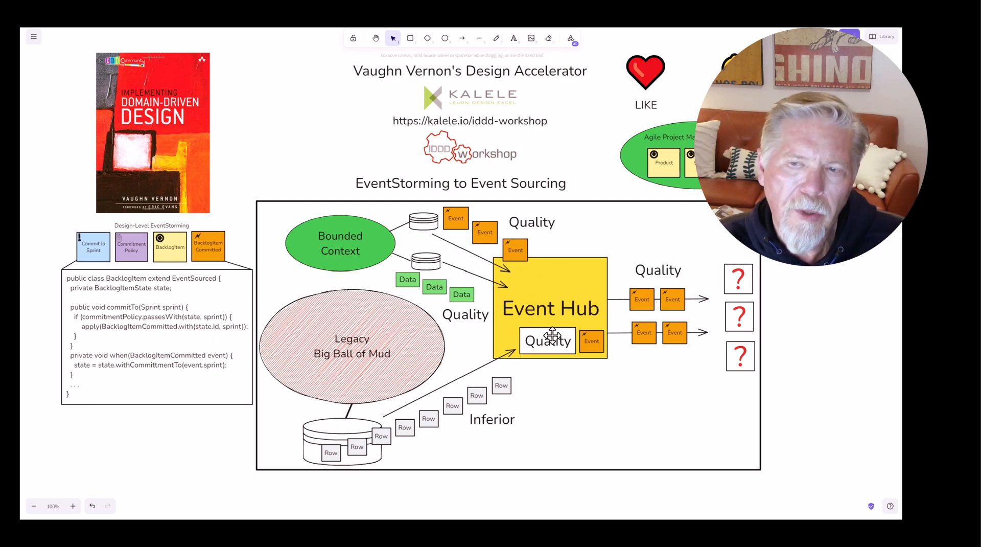
mouse_move(541, 368)
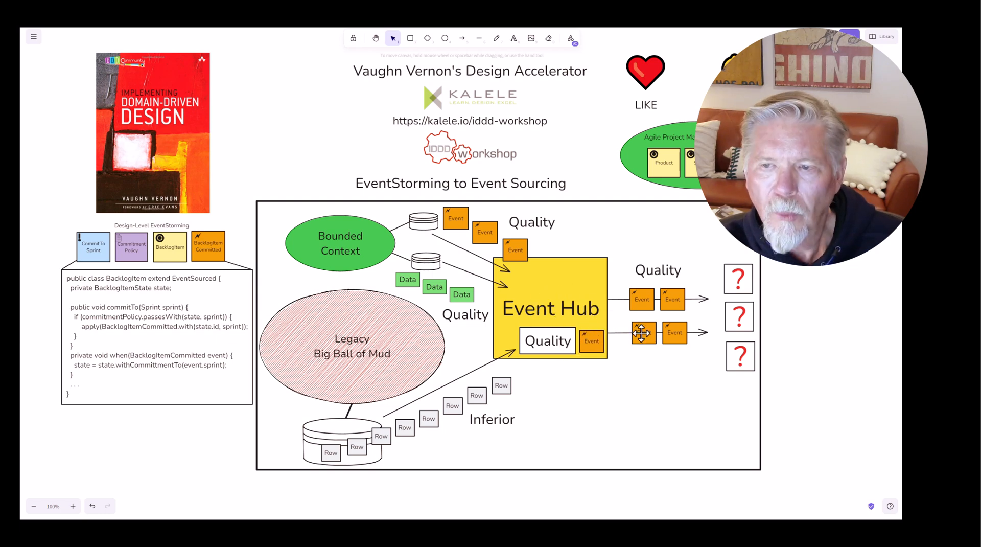
mouse_move(690, 379)
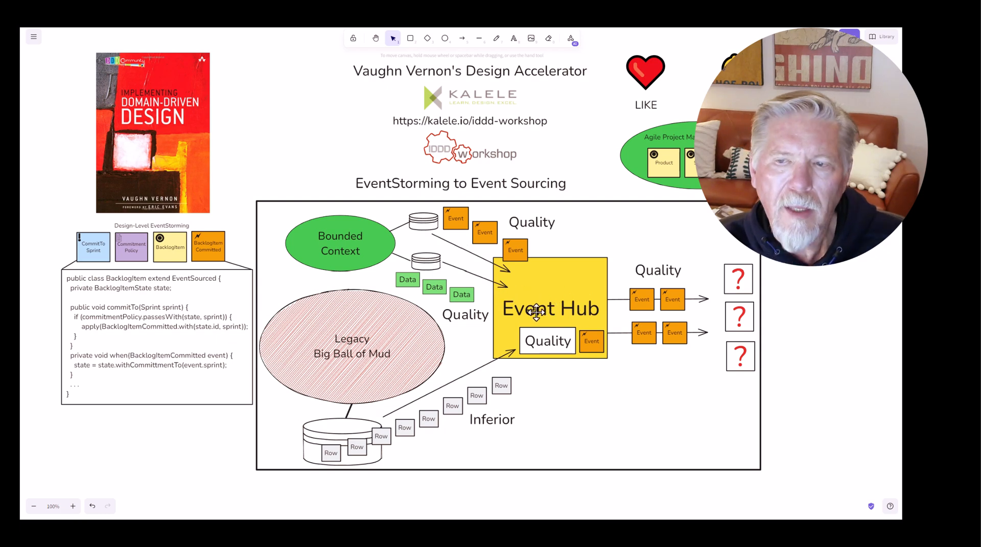
mouse_move(691, 315)
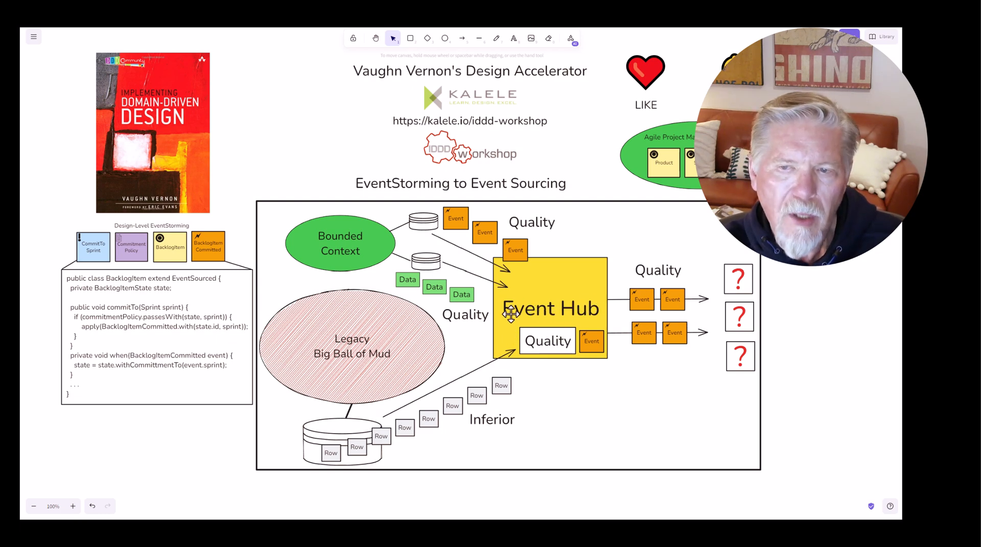
mouse_move(535, 291)
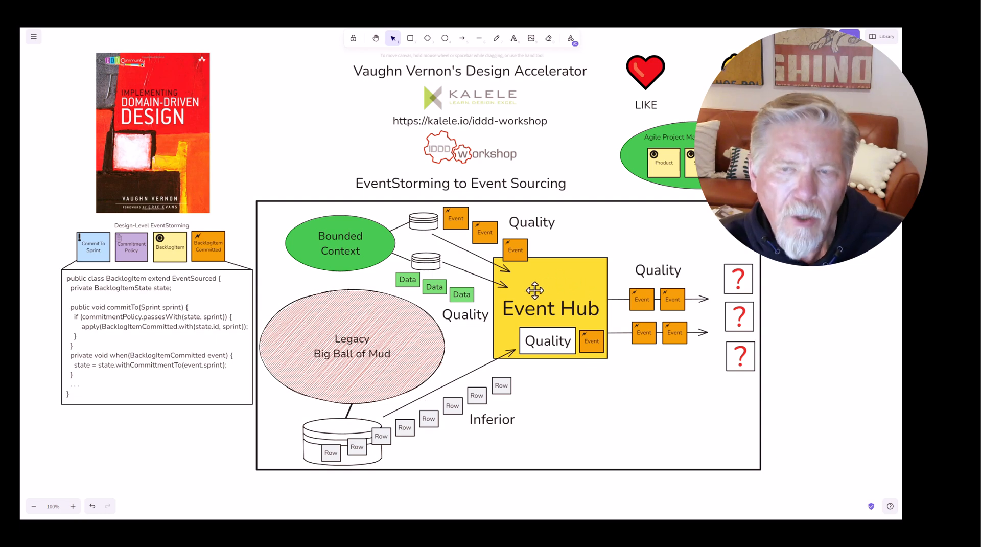
mouse_move(582, 354)
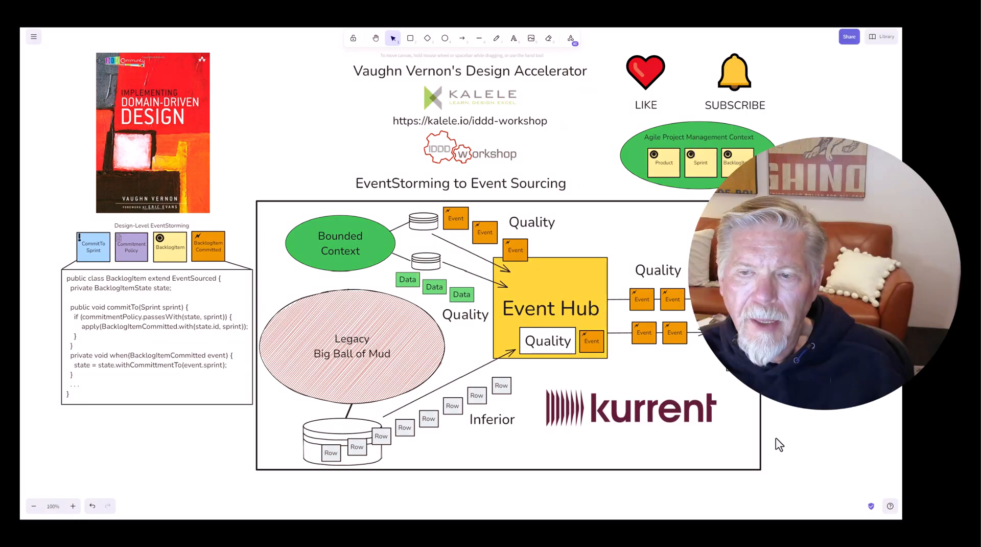
mouse_move(591, 492)
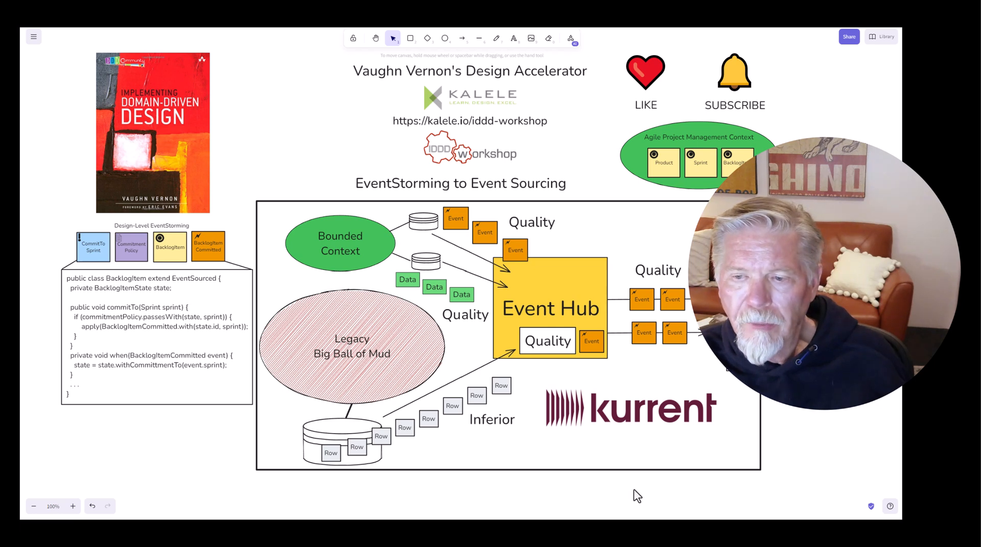
mouse_move(688, 508)
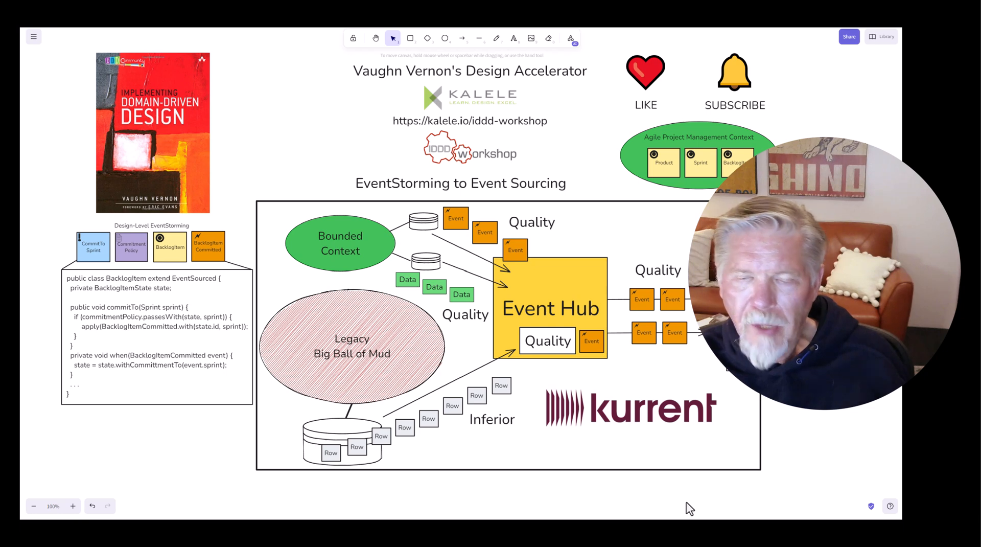
mouse_move(680, 506)
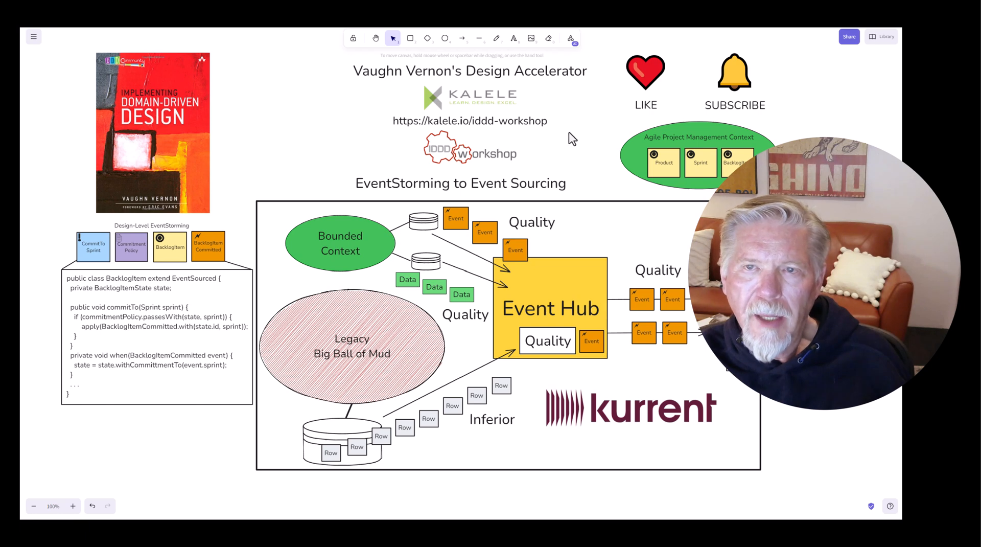
mouse_move(563, 147)
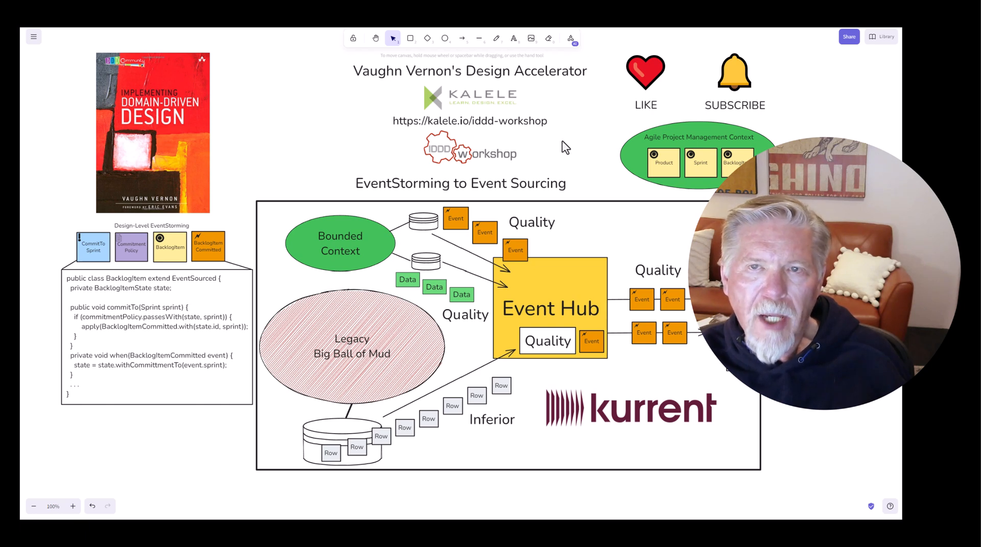
mouse_move(543, 152)
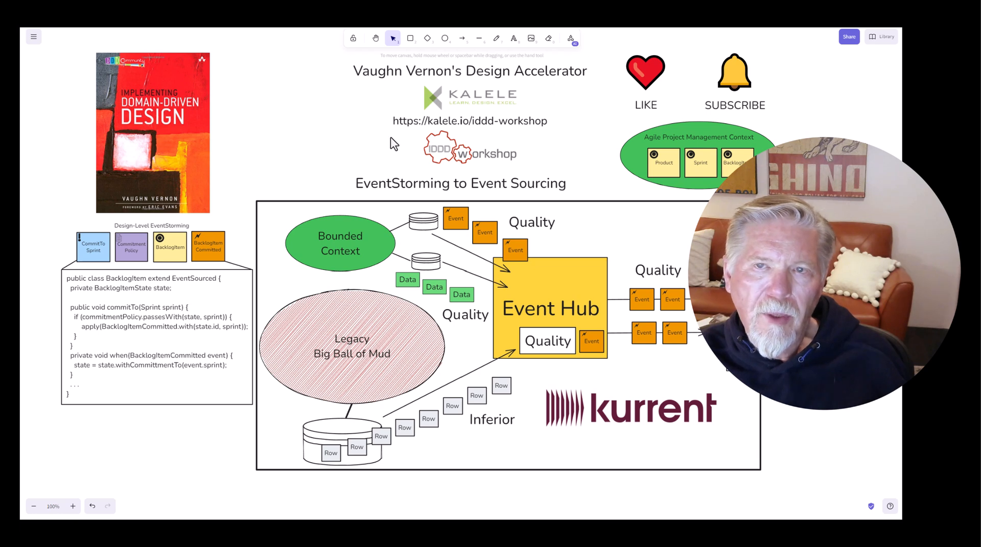
mouse_move(468, 132)
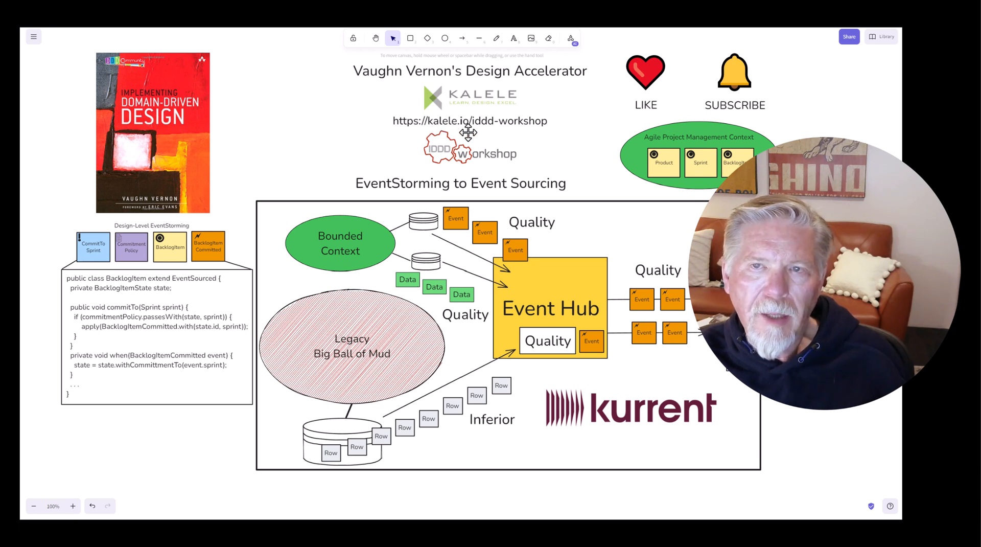
mouse_move(476, 135)
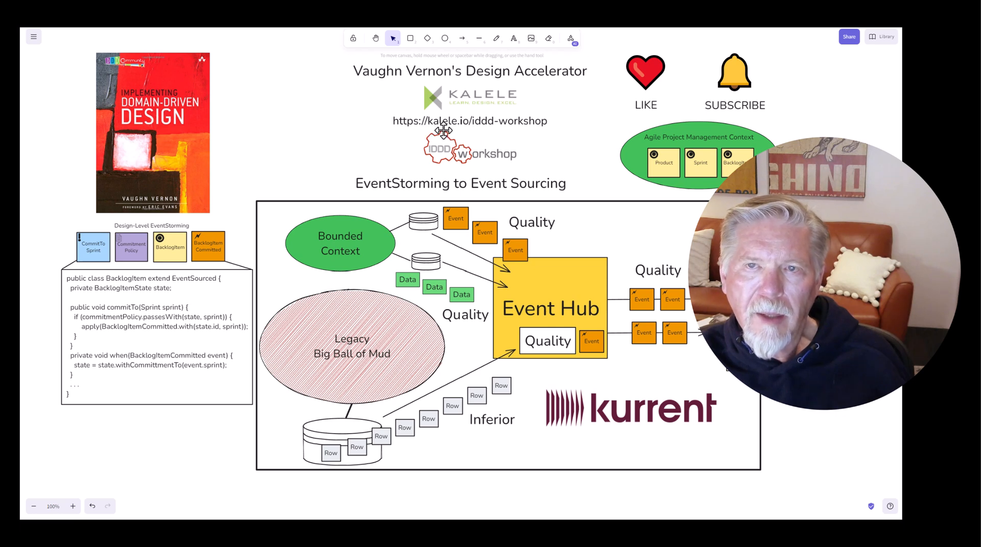
mouse_move(477, 131)
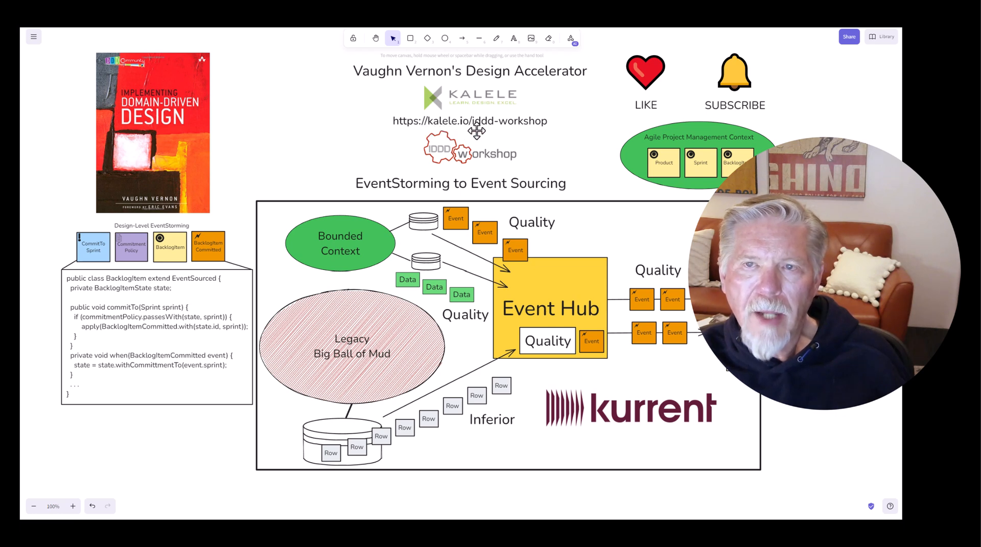